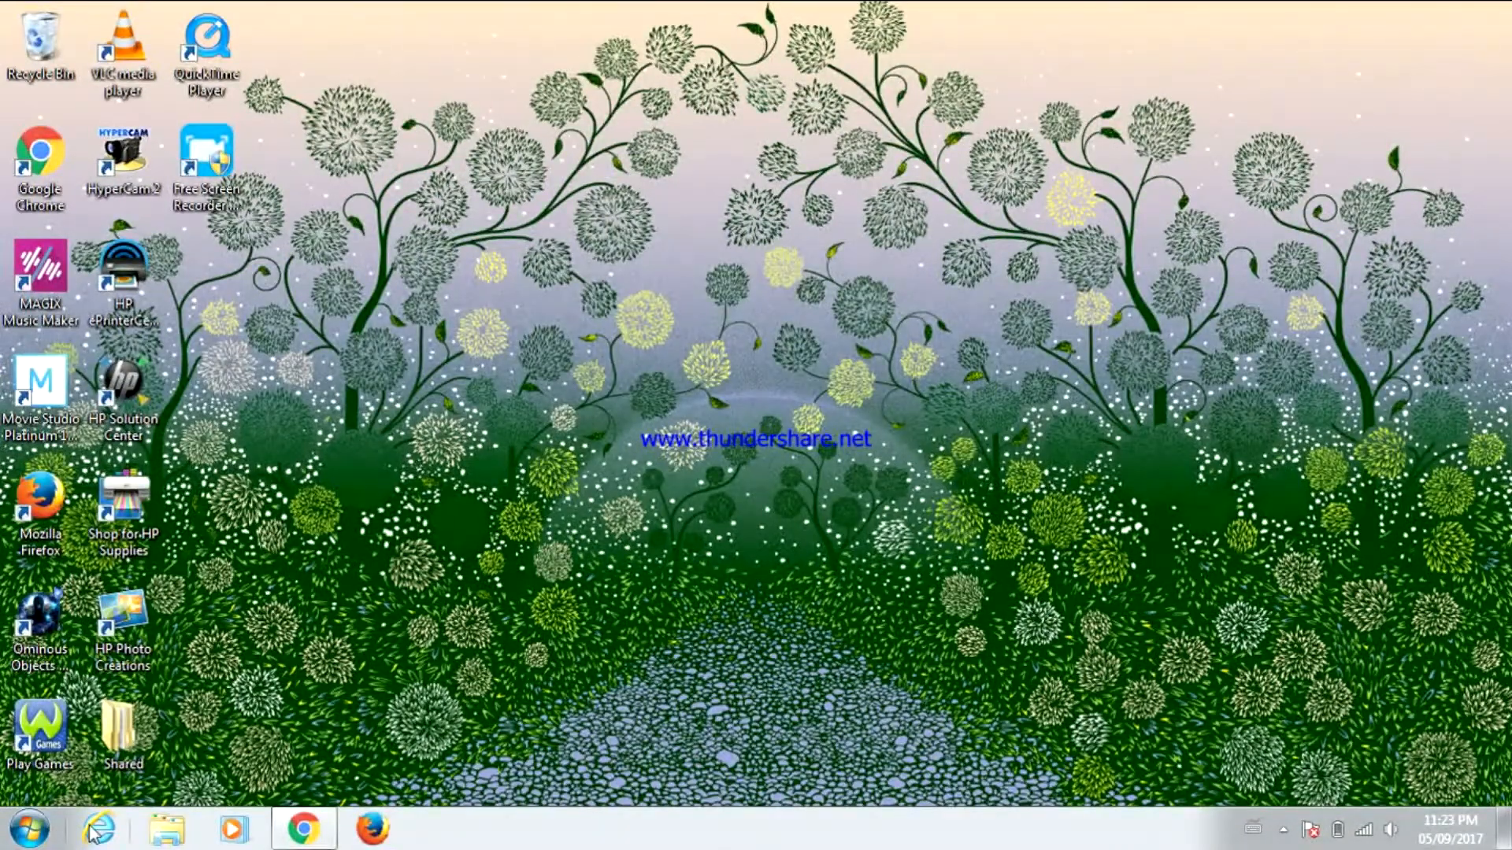
- Launch Notepad from a Start menu search for 'note', opening a new untitled document
type("note")
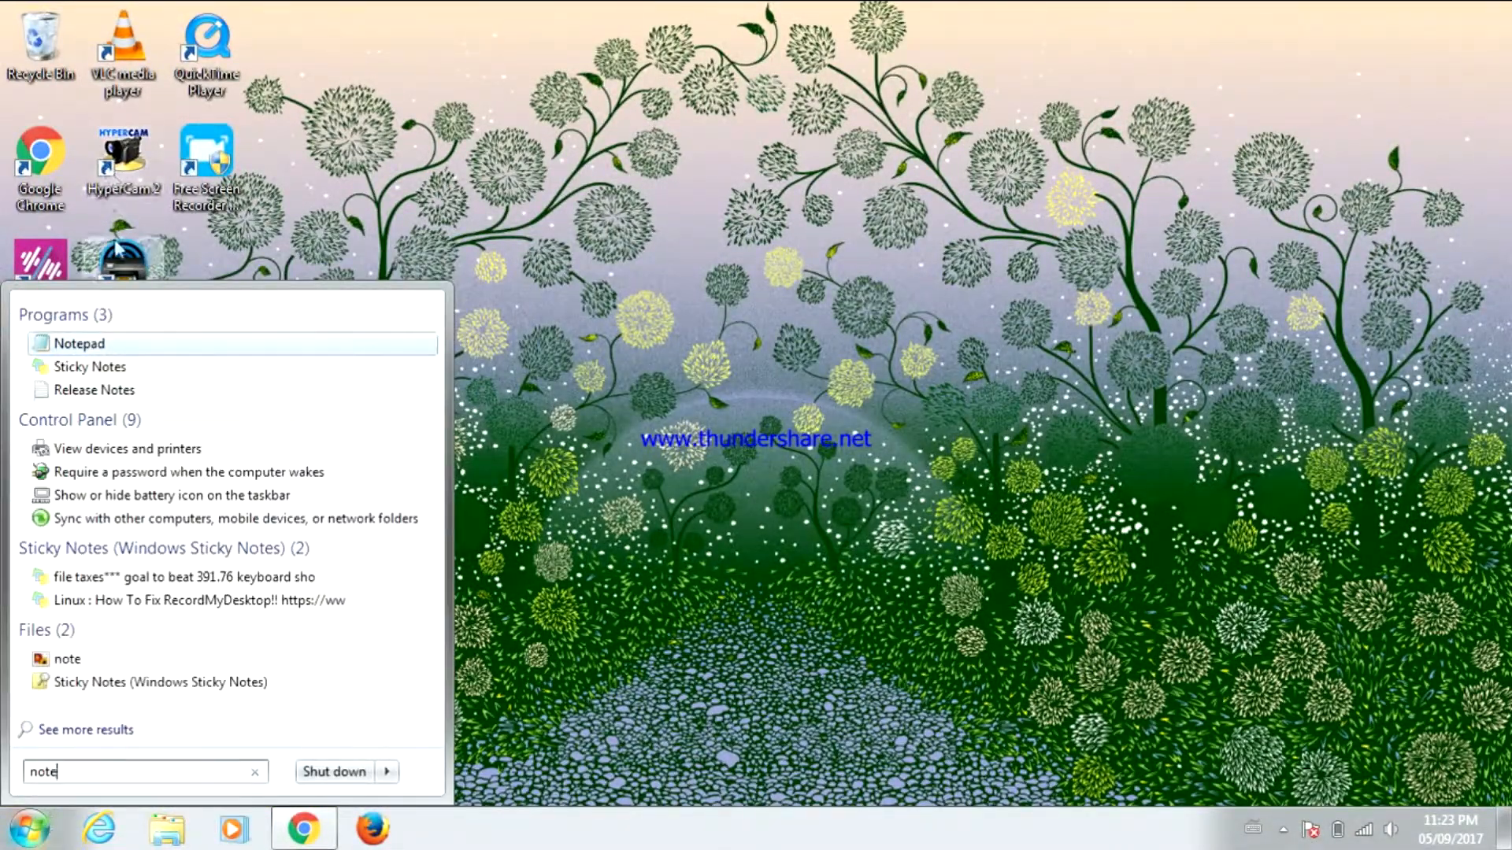
left_click(78, 342)
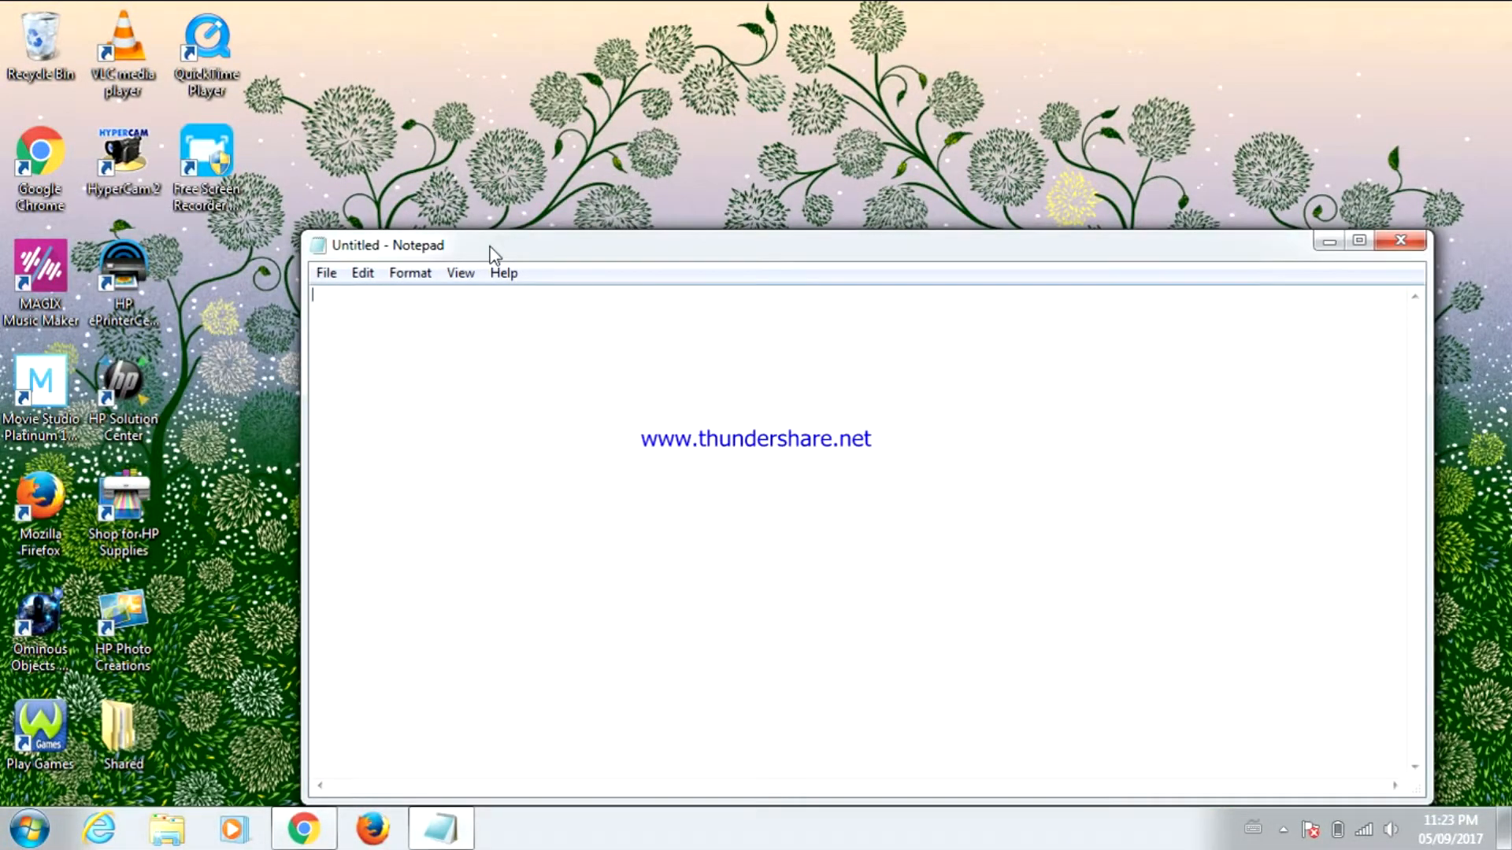
- Write the single line 'shutdown.exe -s -t 00' in the empty document
type("shut")
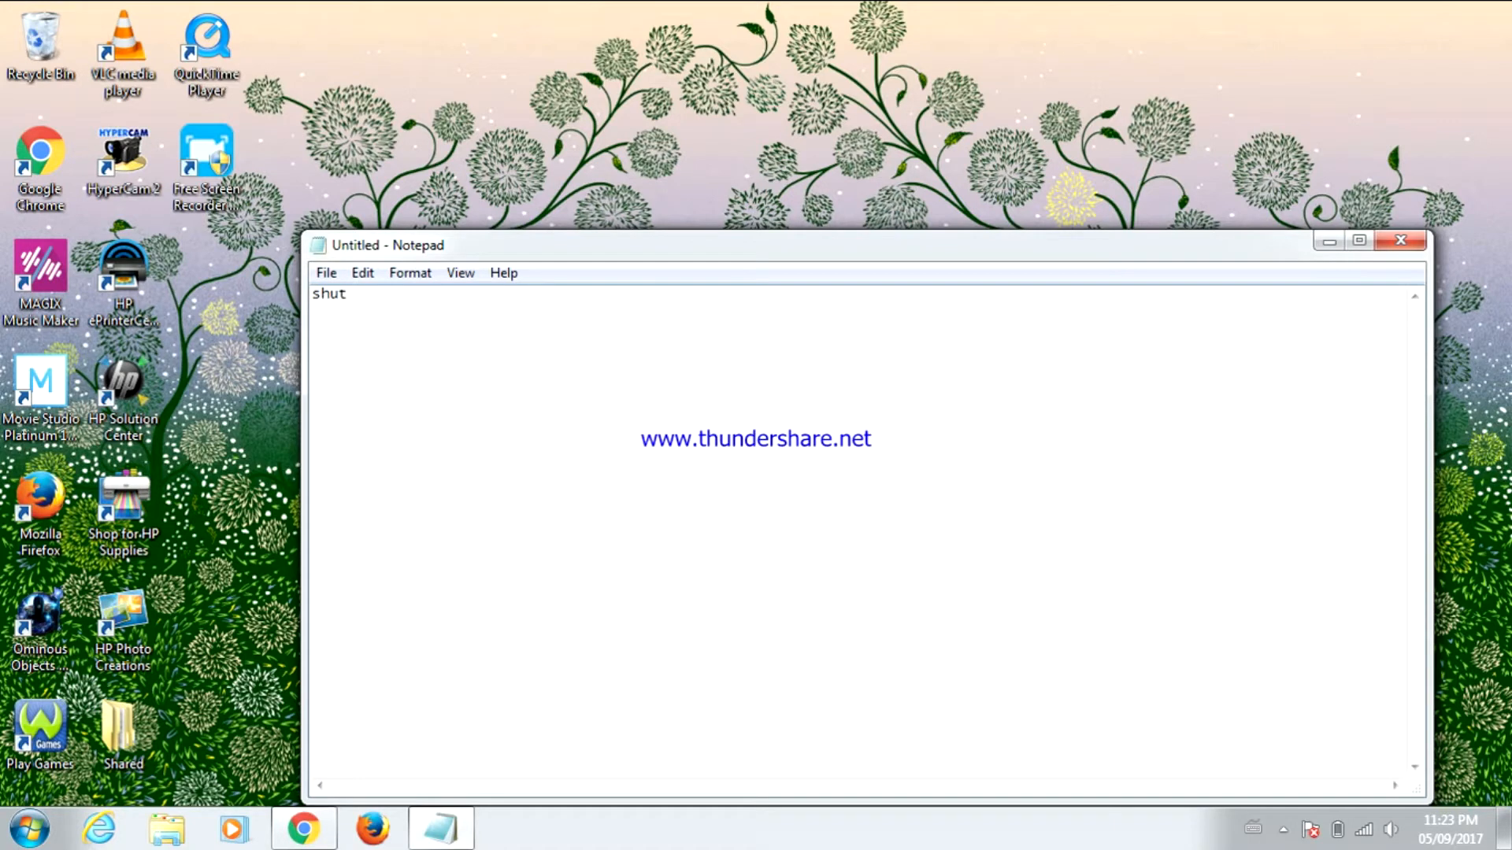
type("down")
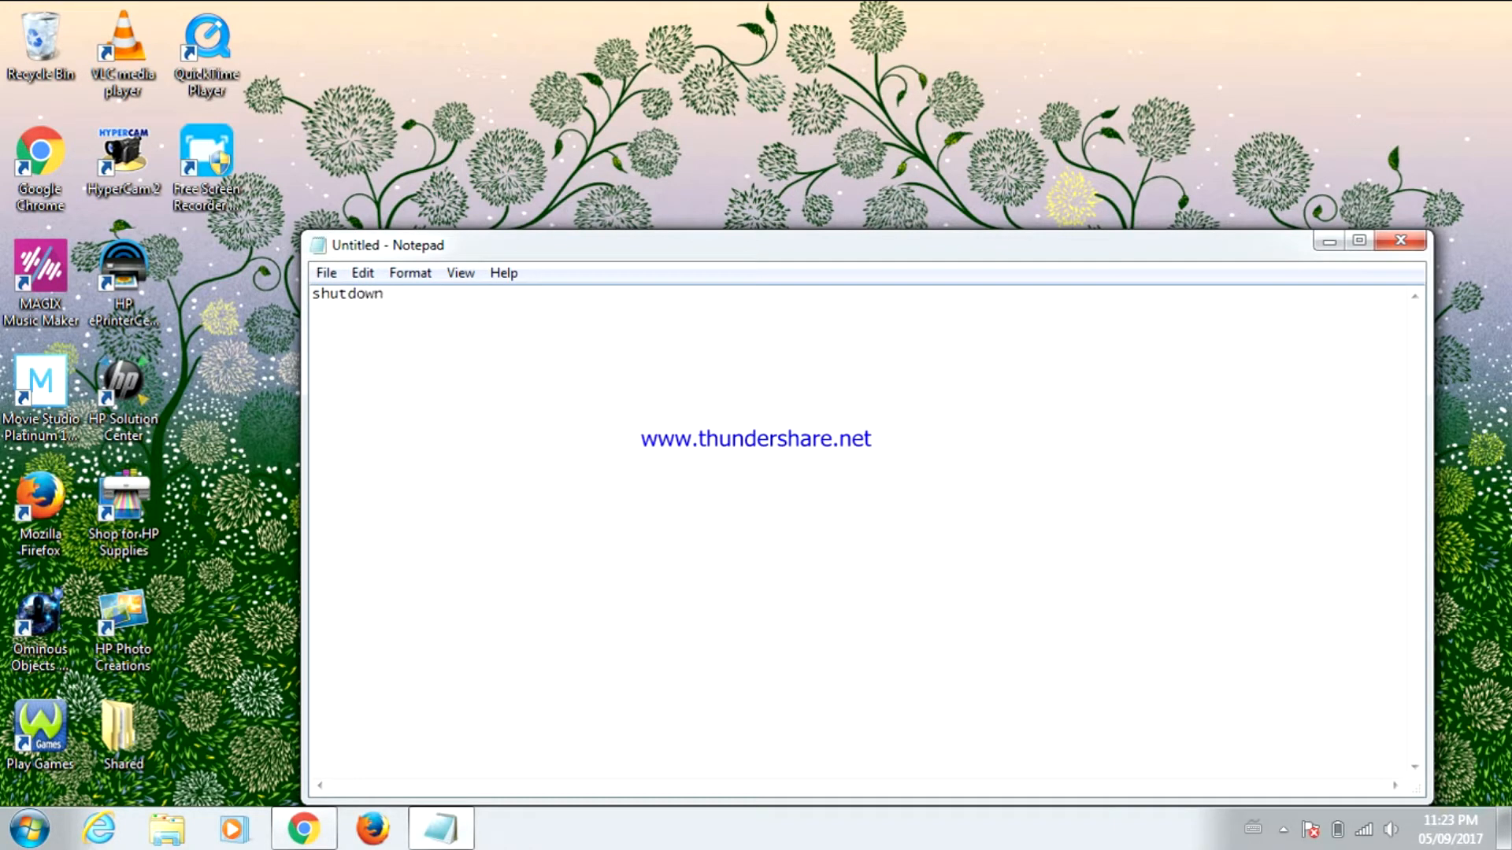
type(". e")
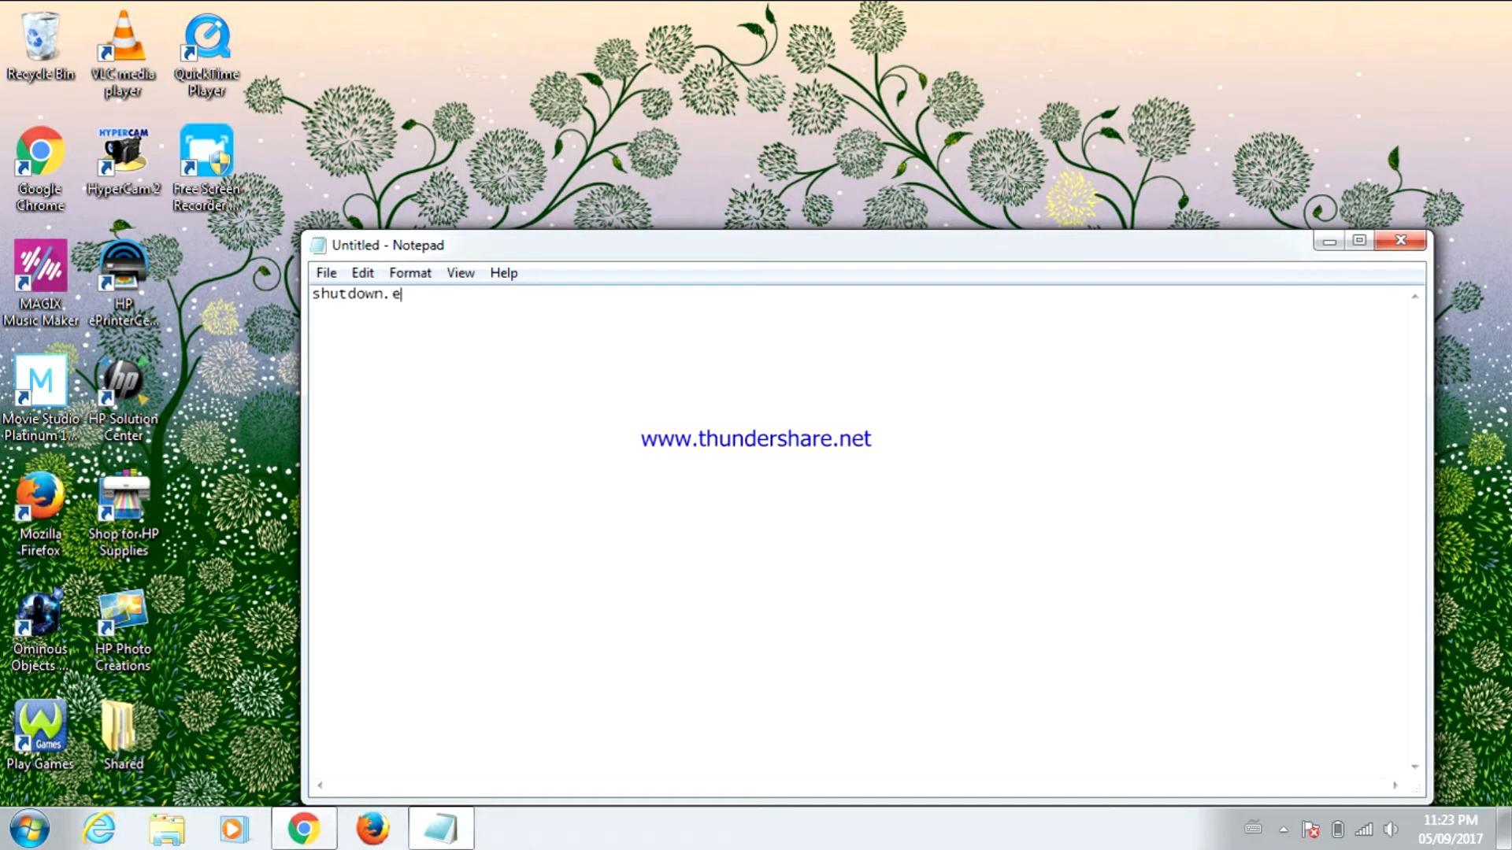
type("xe")
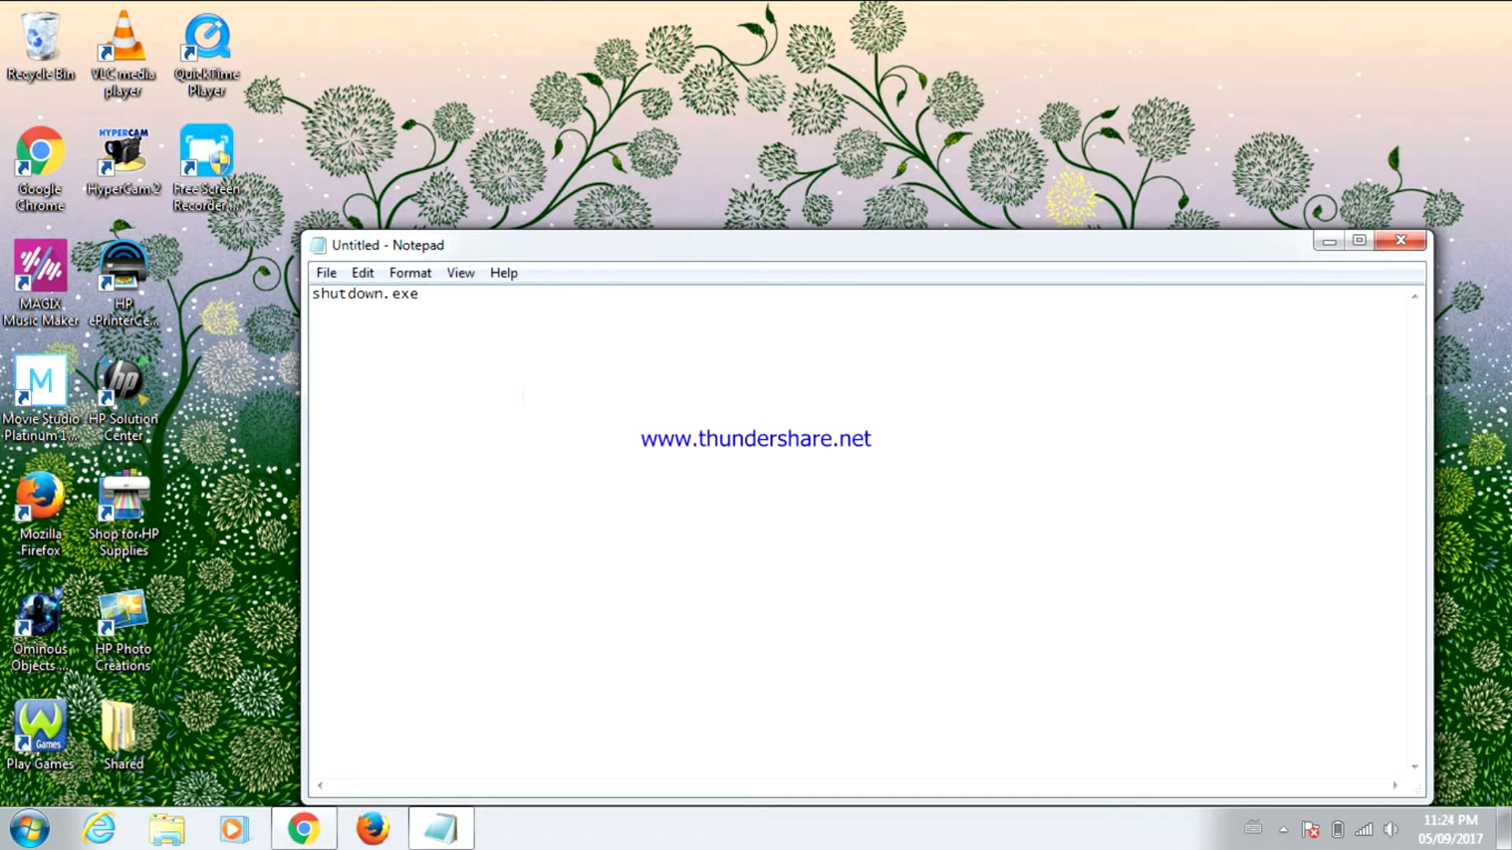
type("-s")
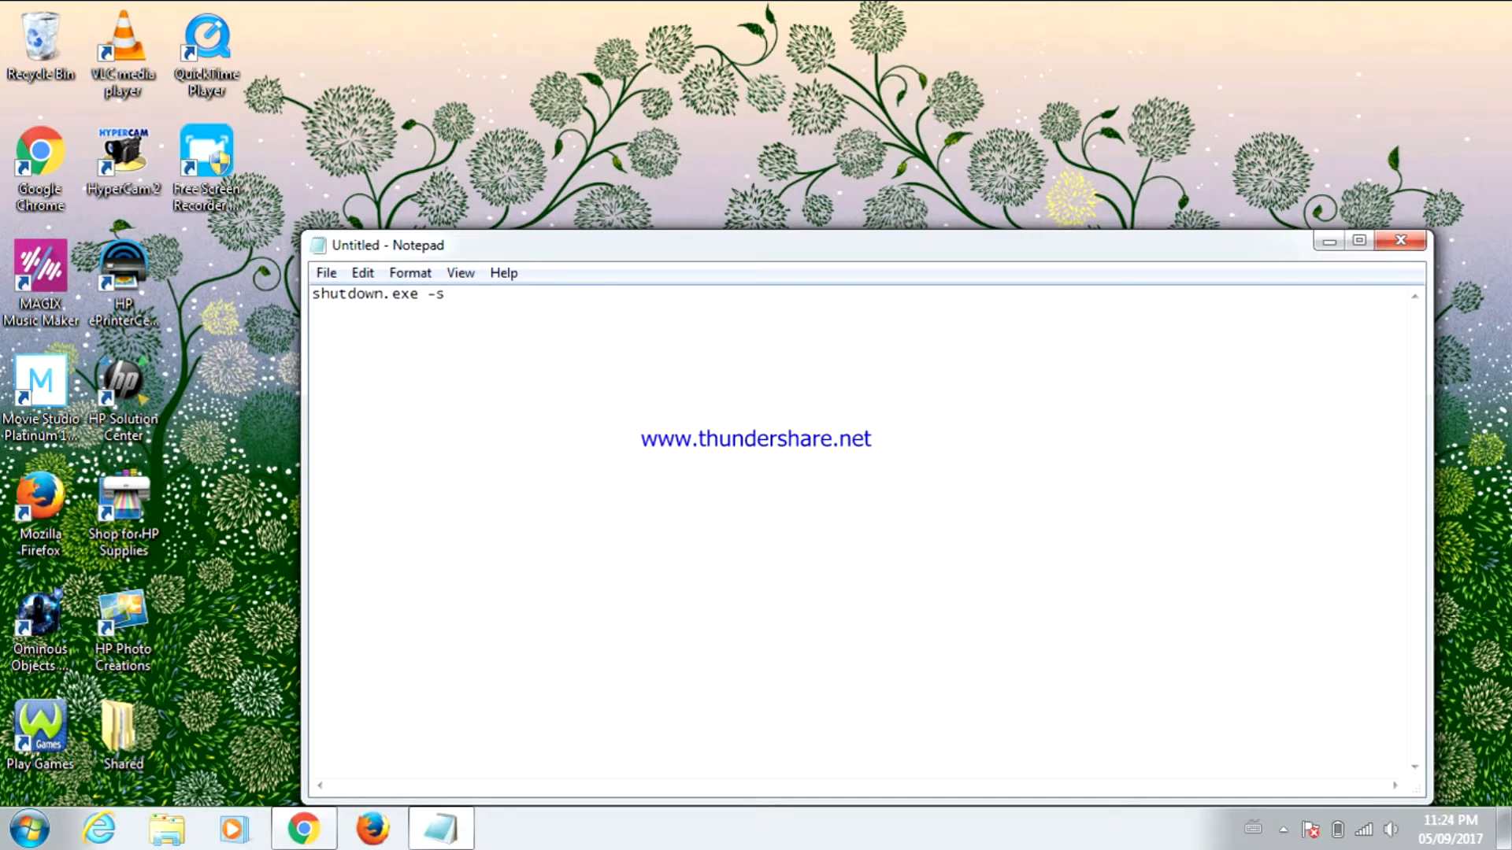
mouse_move(313, 350)
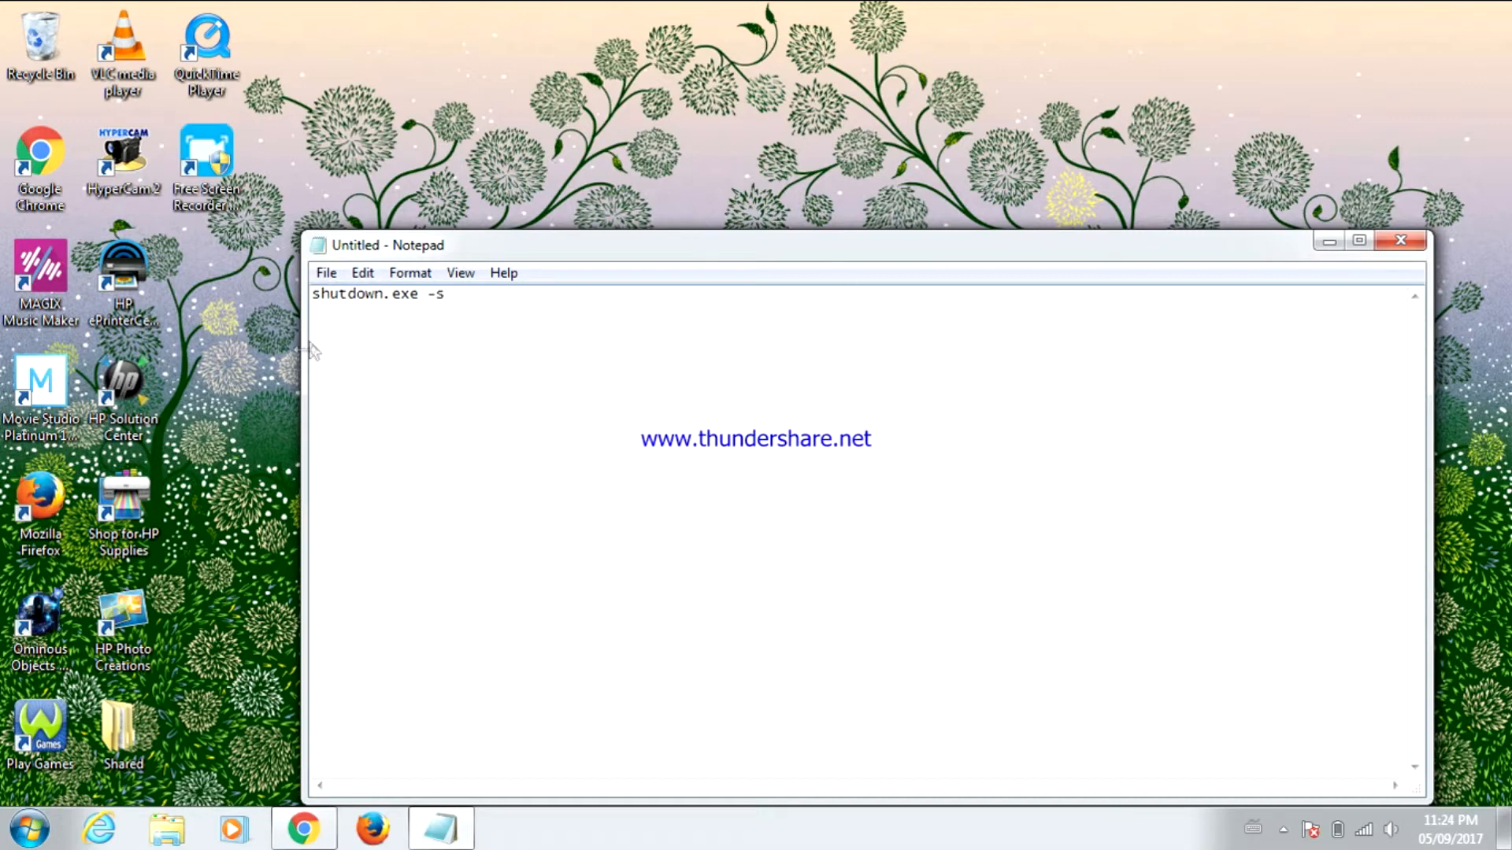
left_click(318, 293)
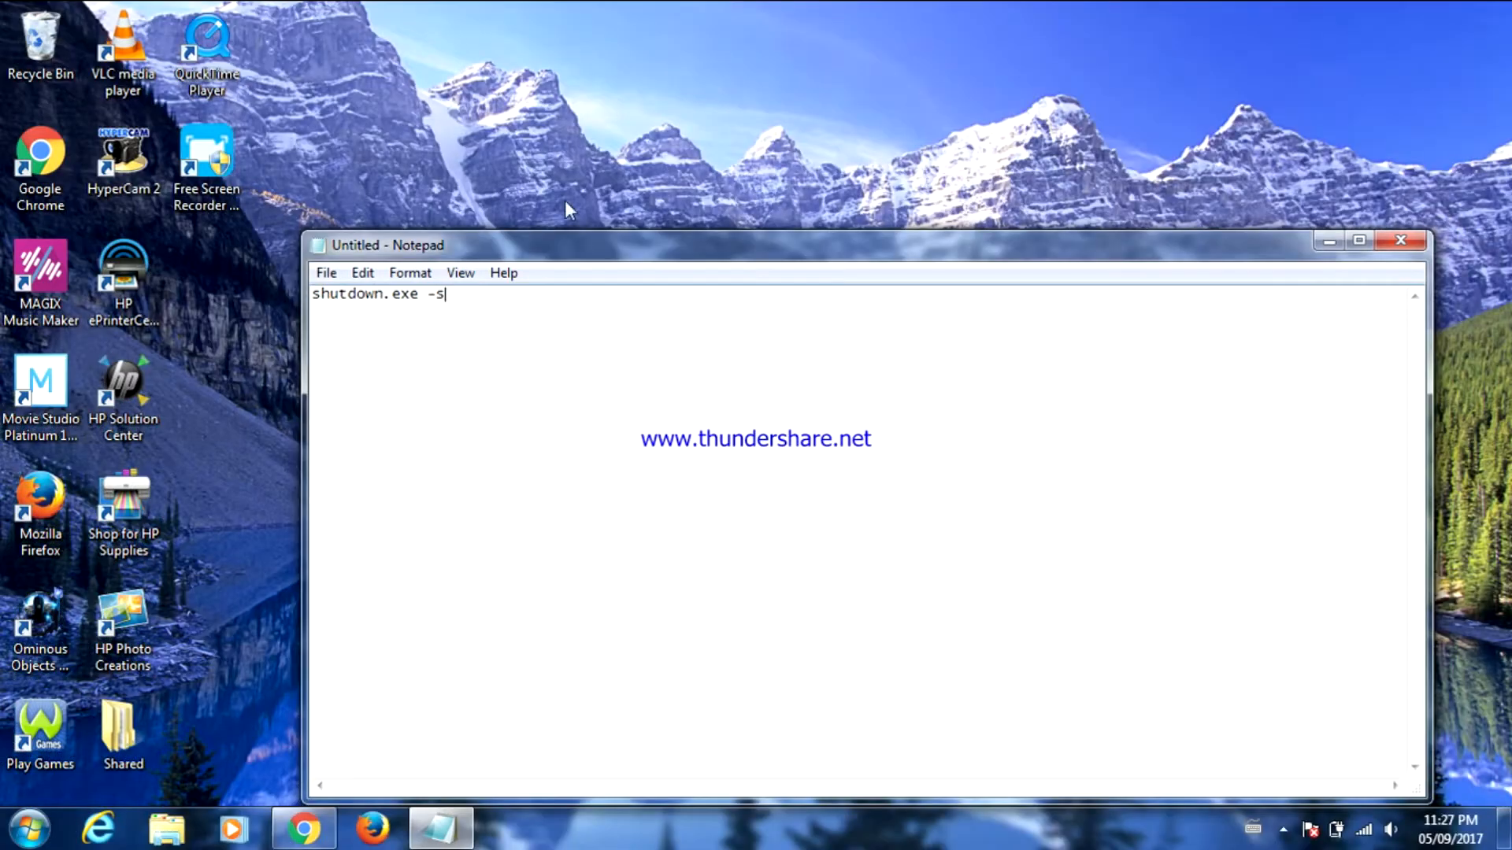
mouse_move(427, 313)
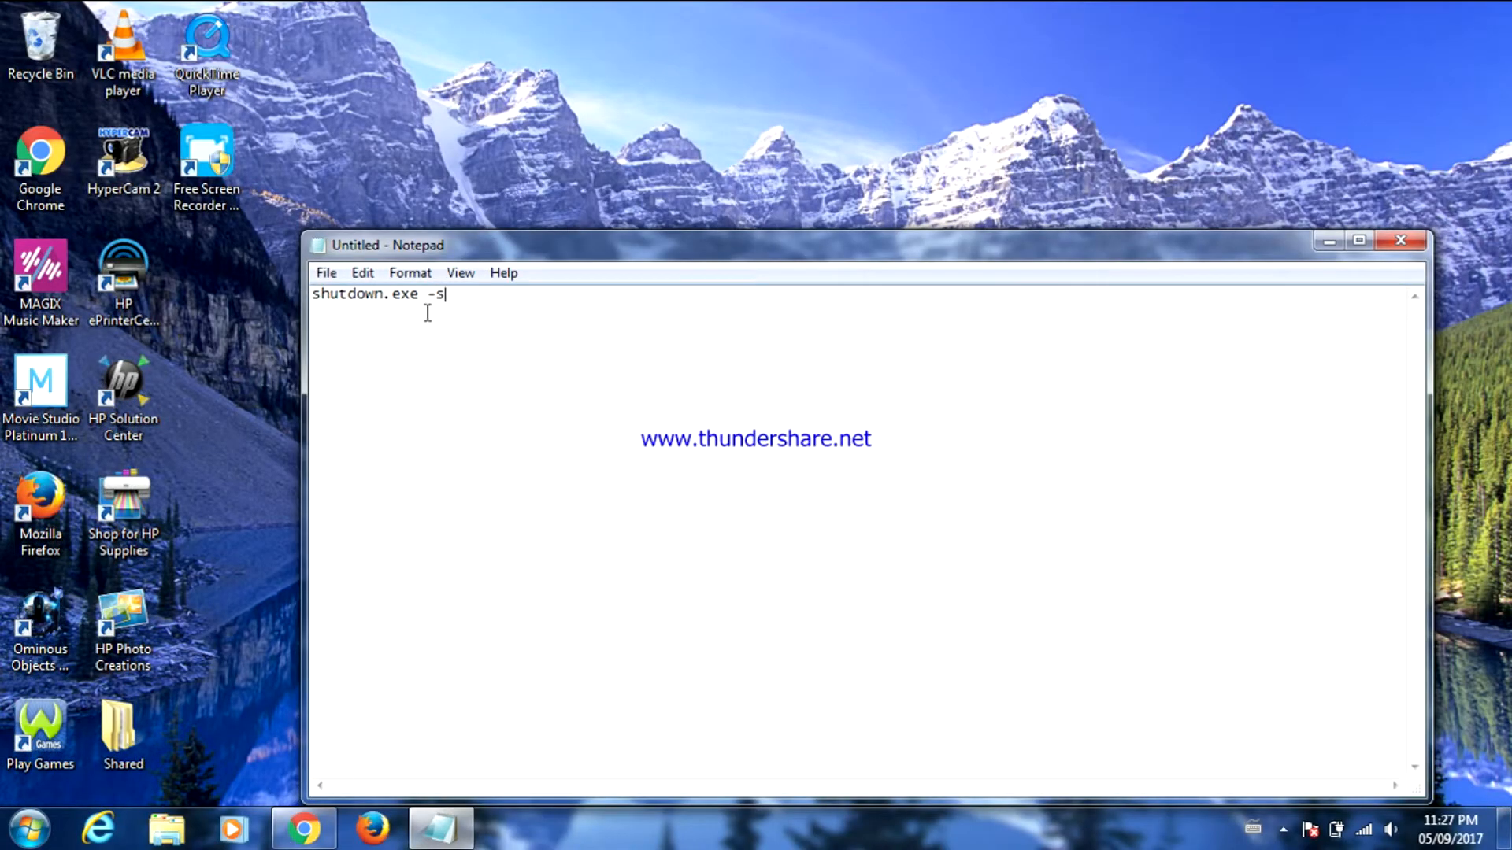
mouse_move(549, 151)
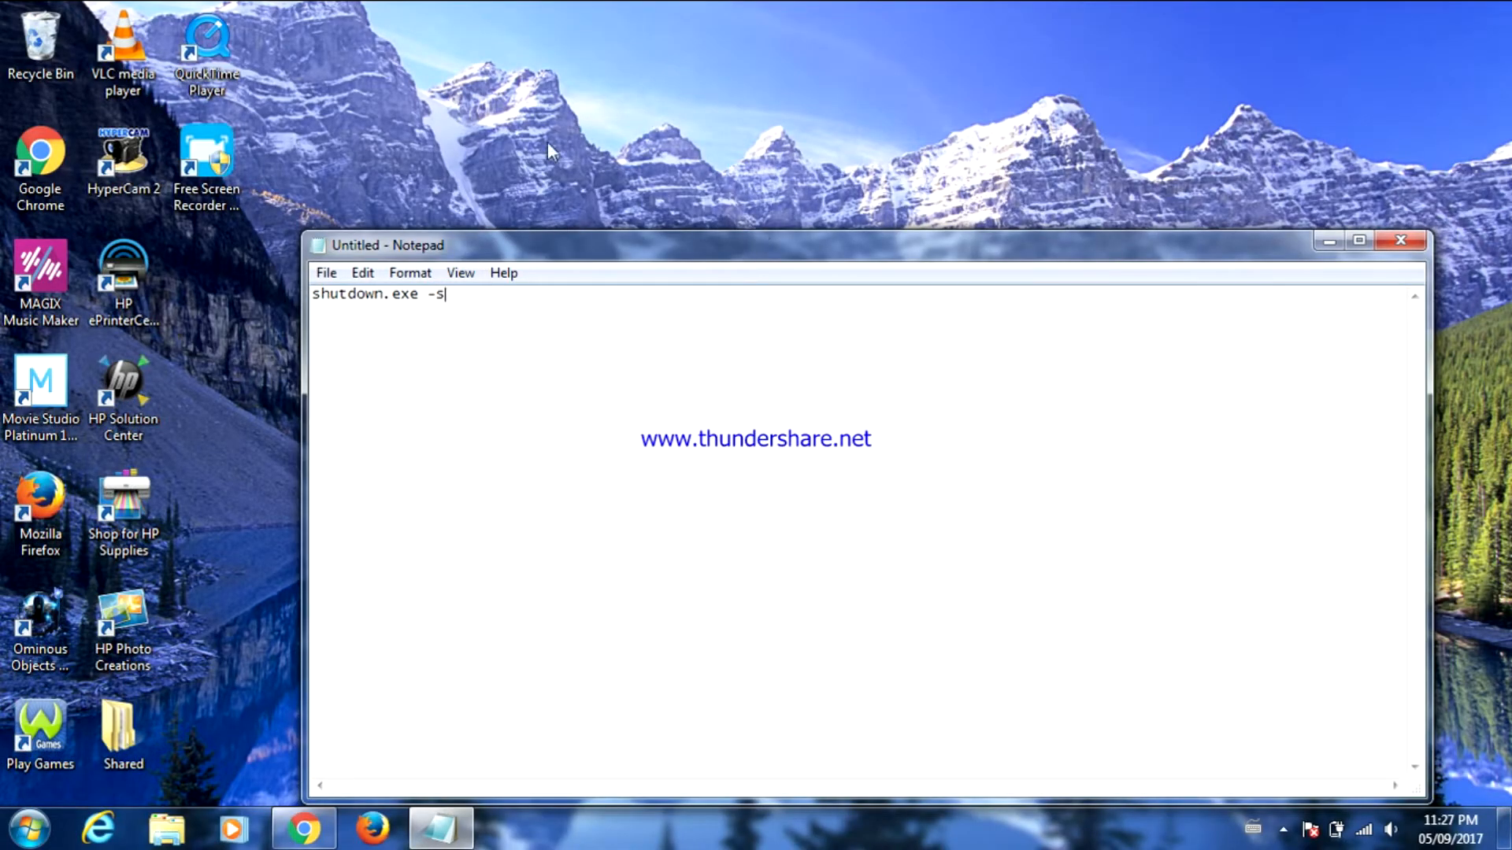
mouse_move(757, 283)
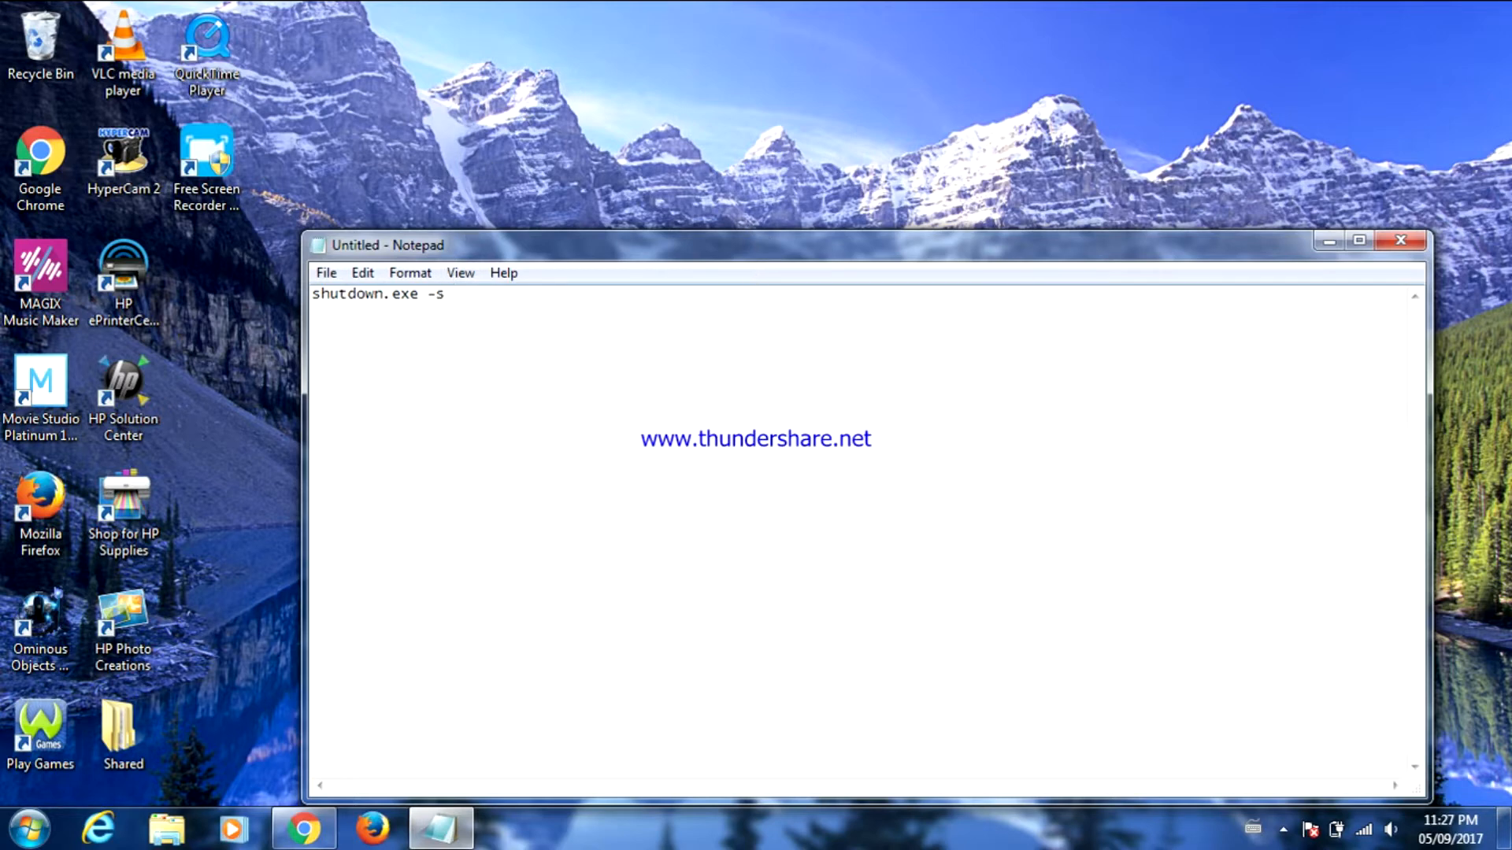
type("\" \"")
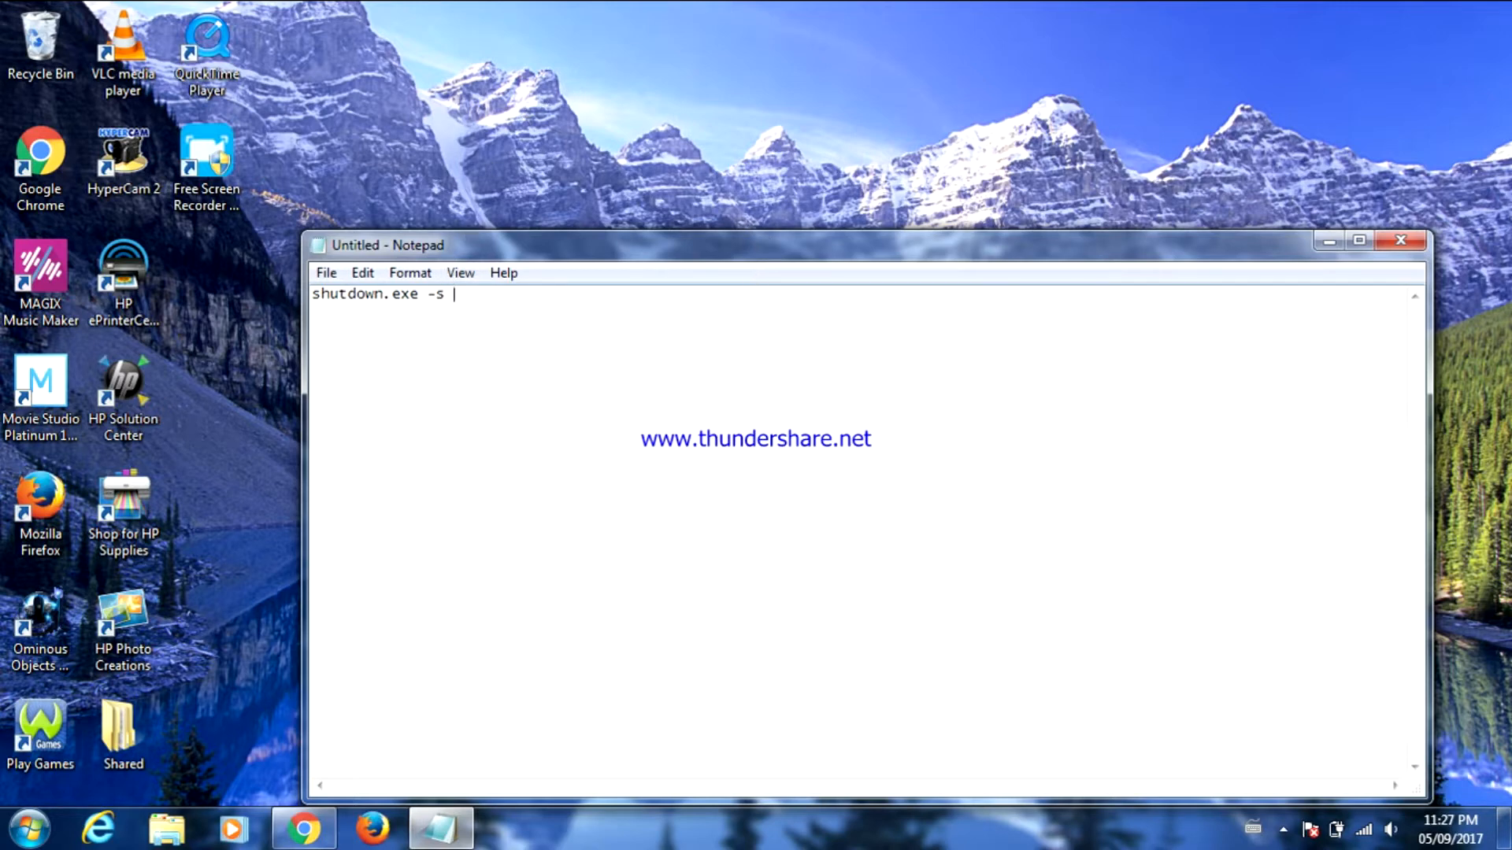
type("-")
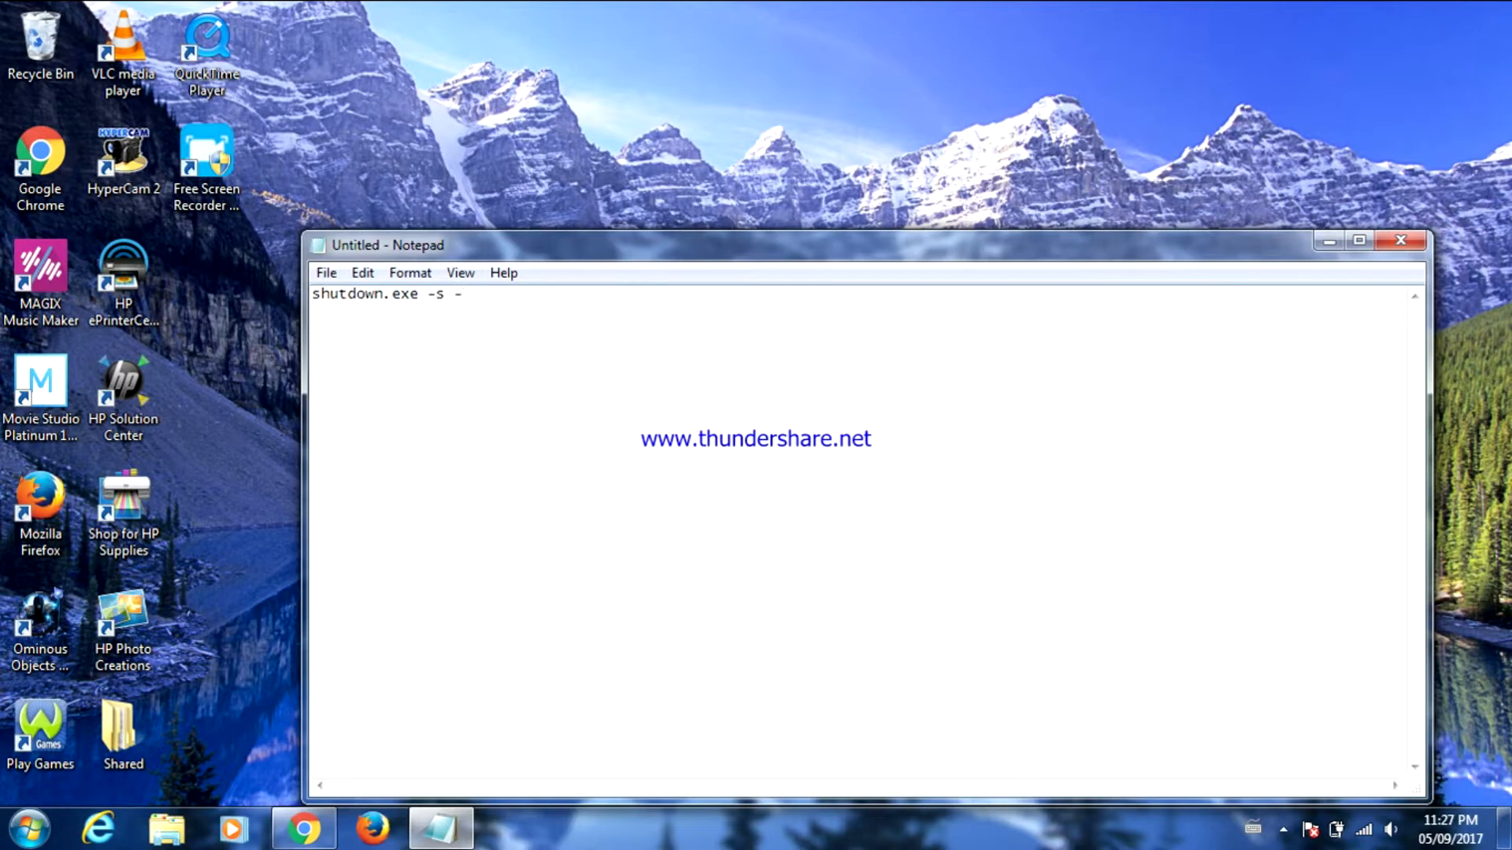
type("t")
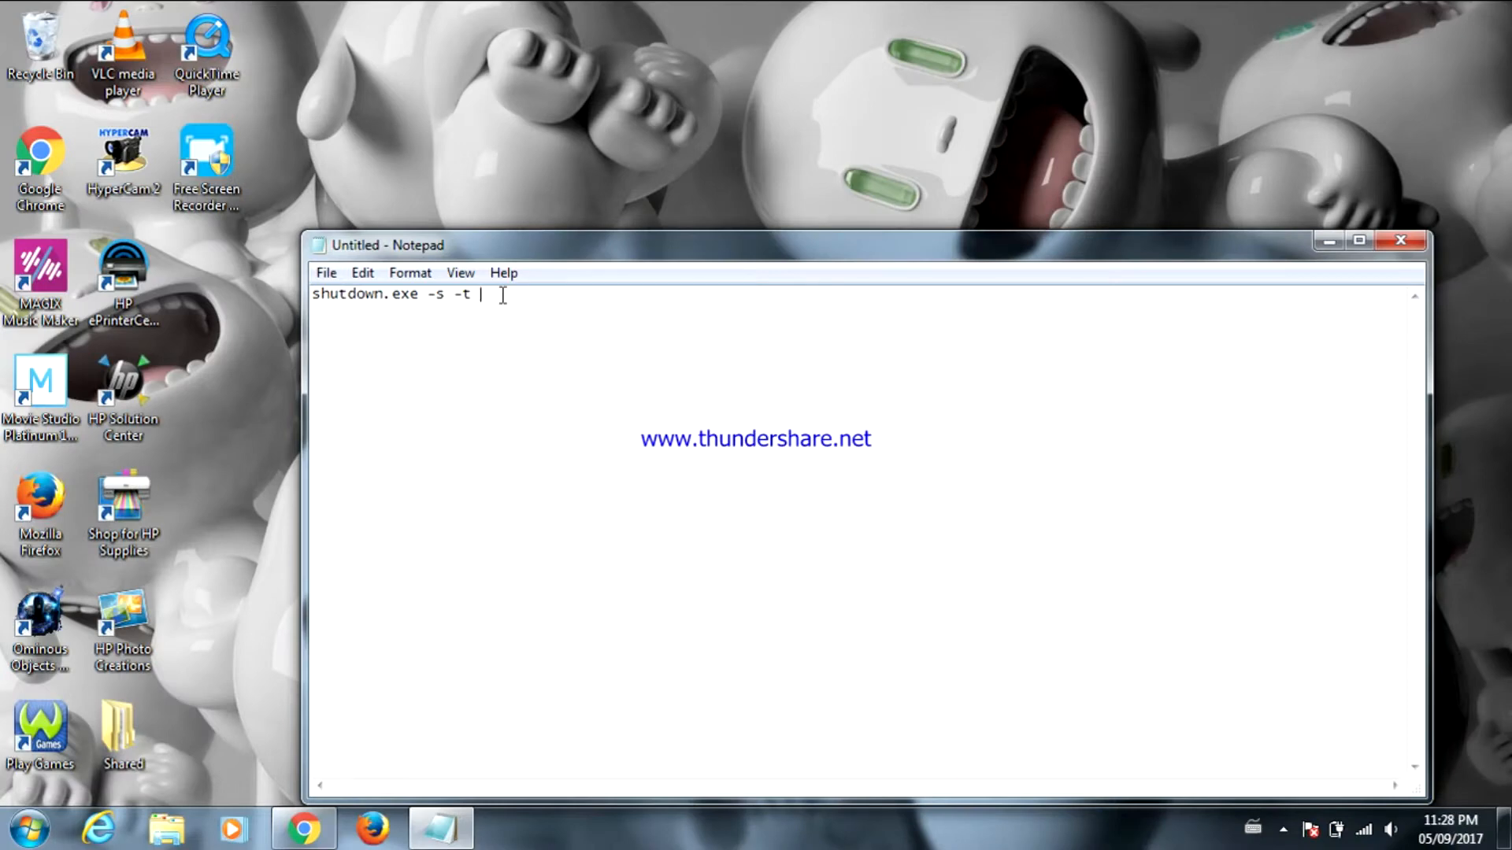
type("0")
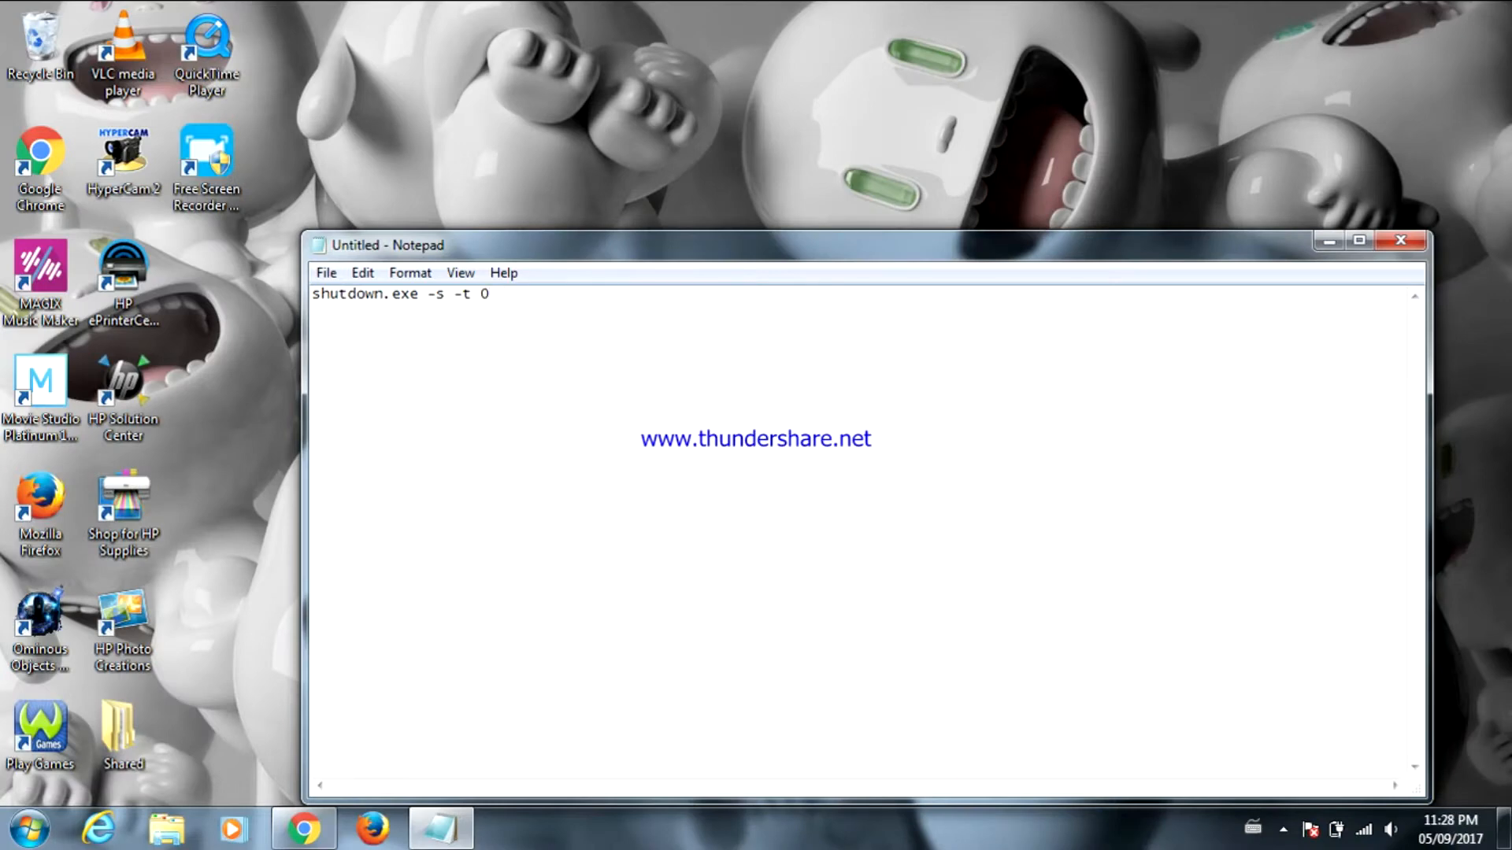
type("0")
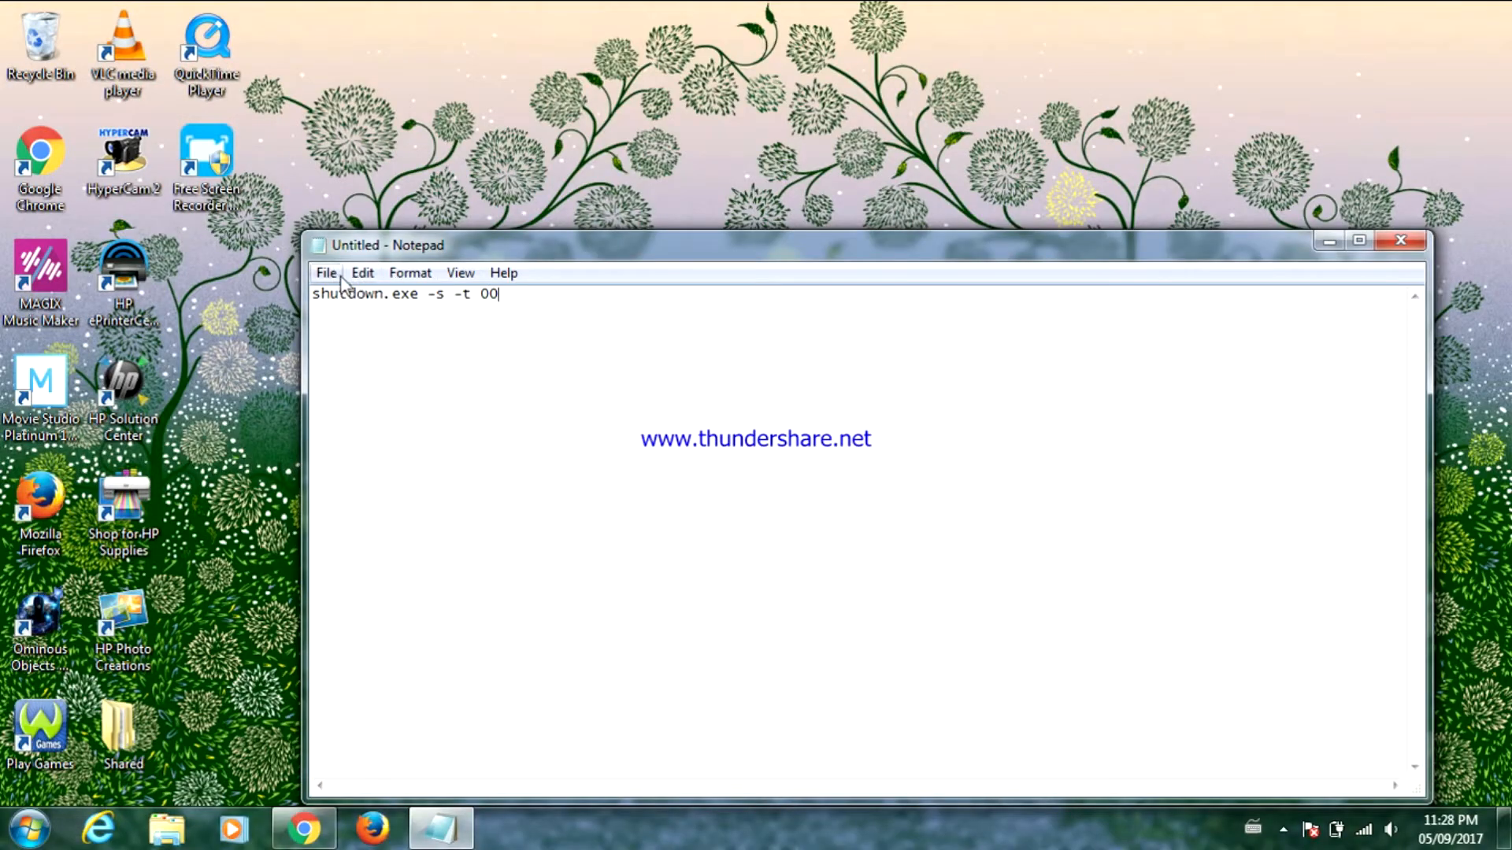
- Begin Save As and set the save type to All Files
left_click(326, 271)
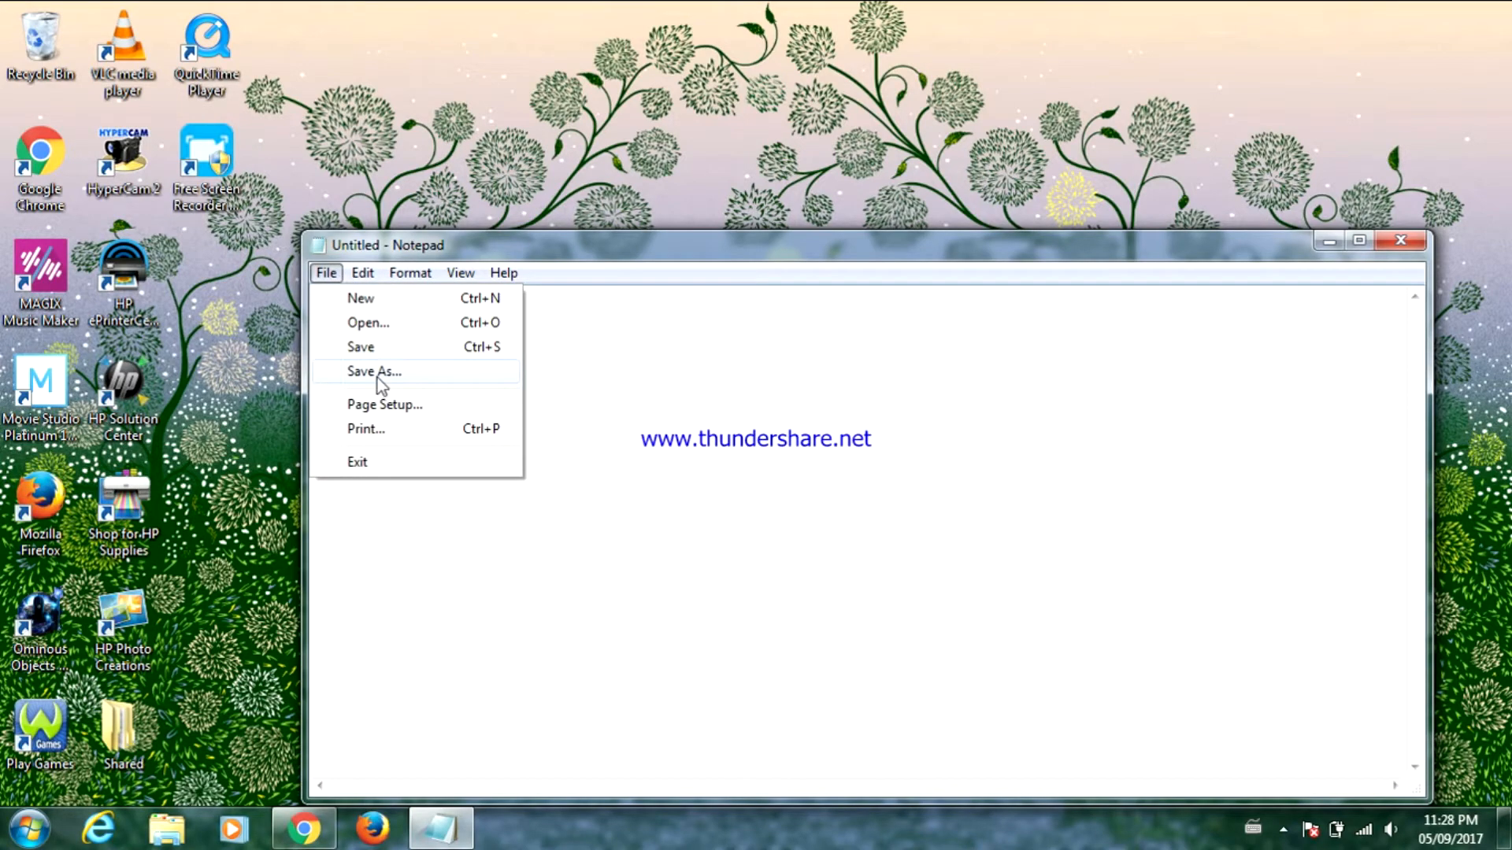
left_click(374, 371)
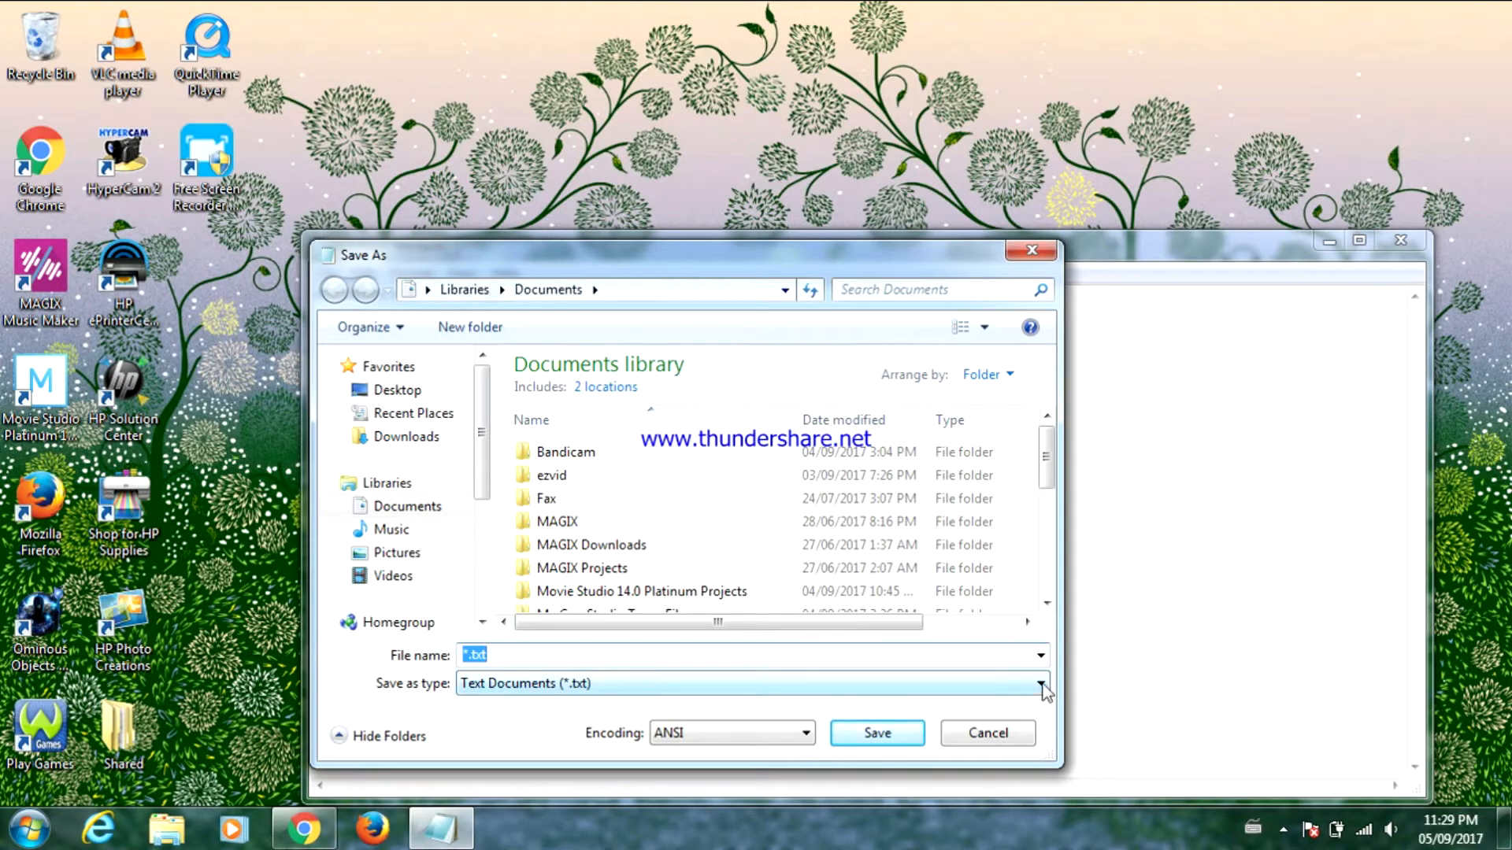
left_click(1041, 683)
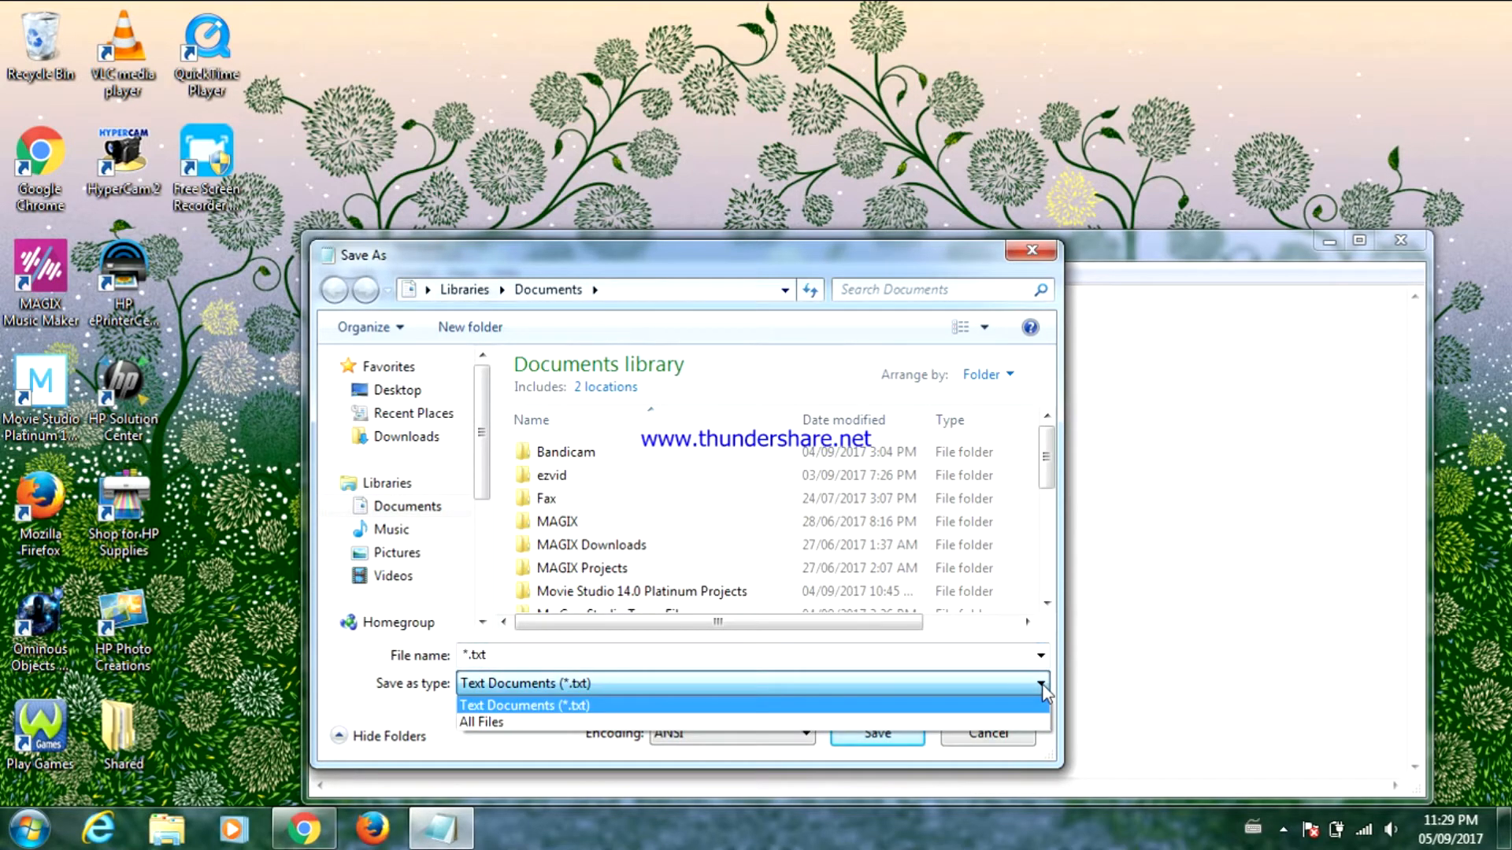
left_click(481, 722)
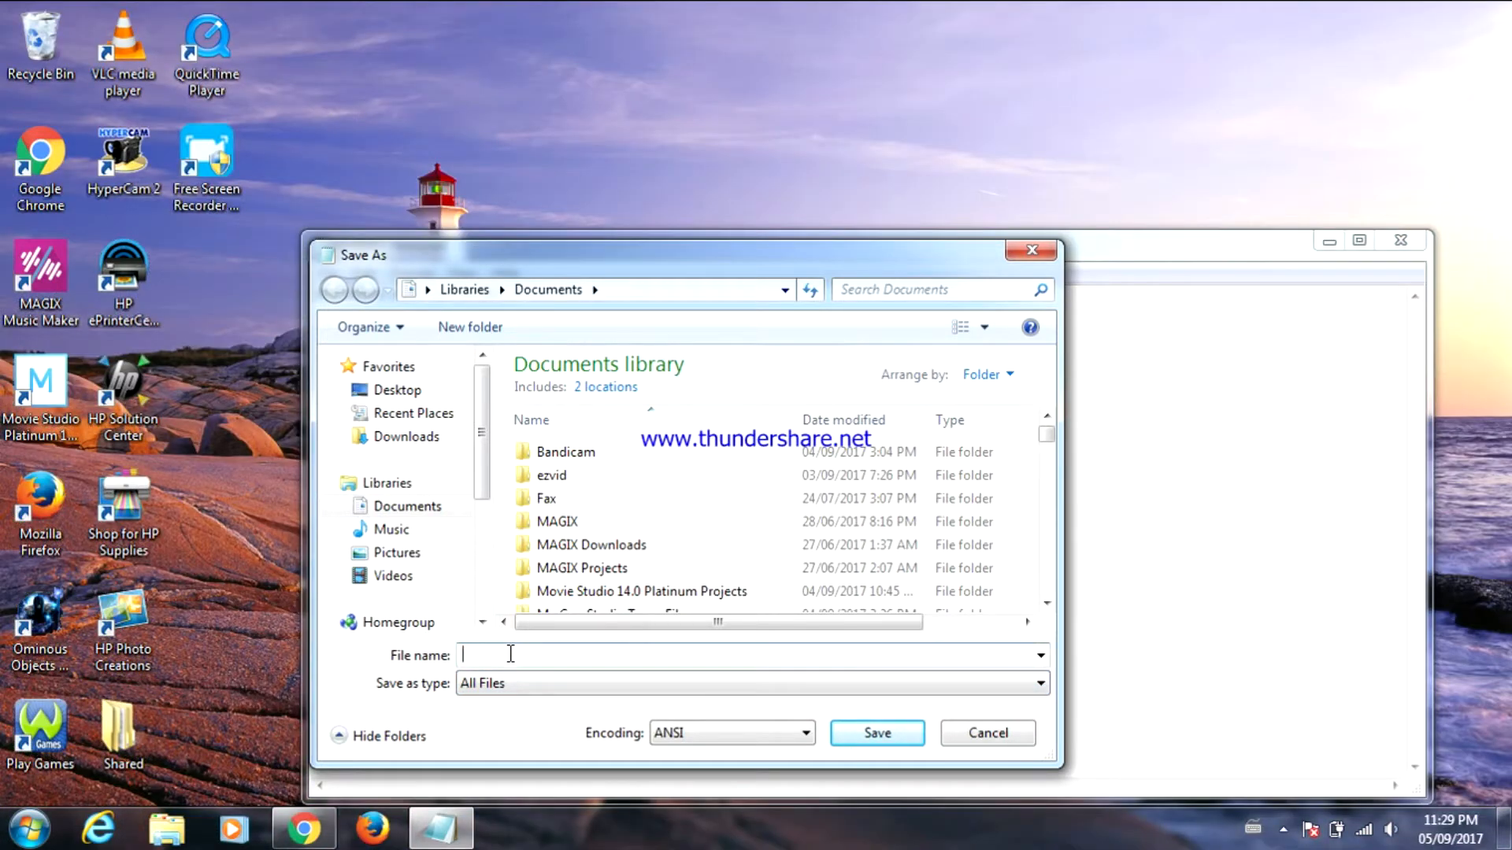
- Save the file as shutdown.bat on the Desktop
type("shut")
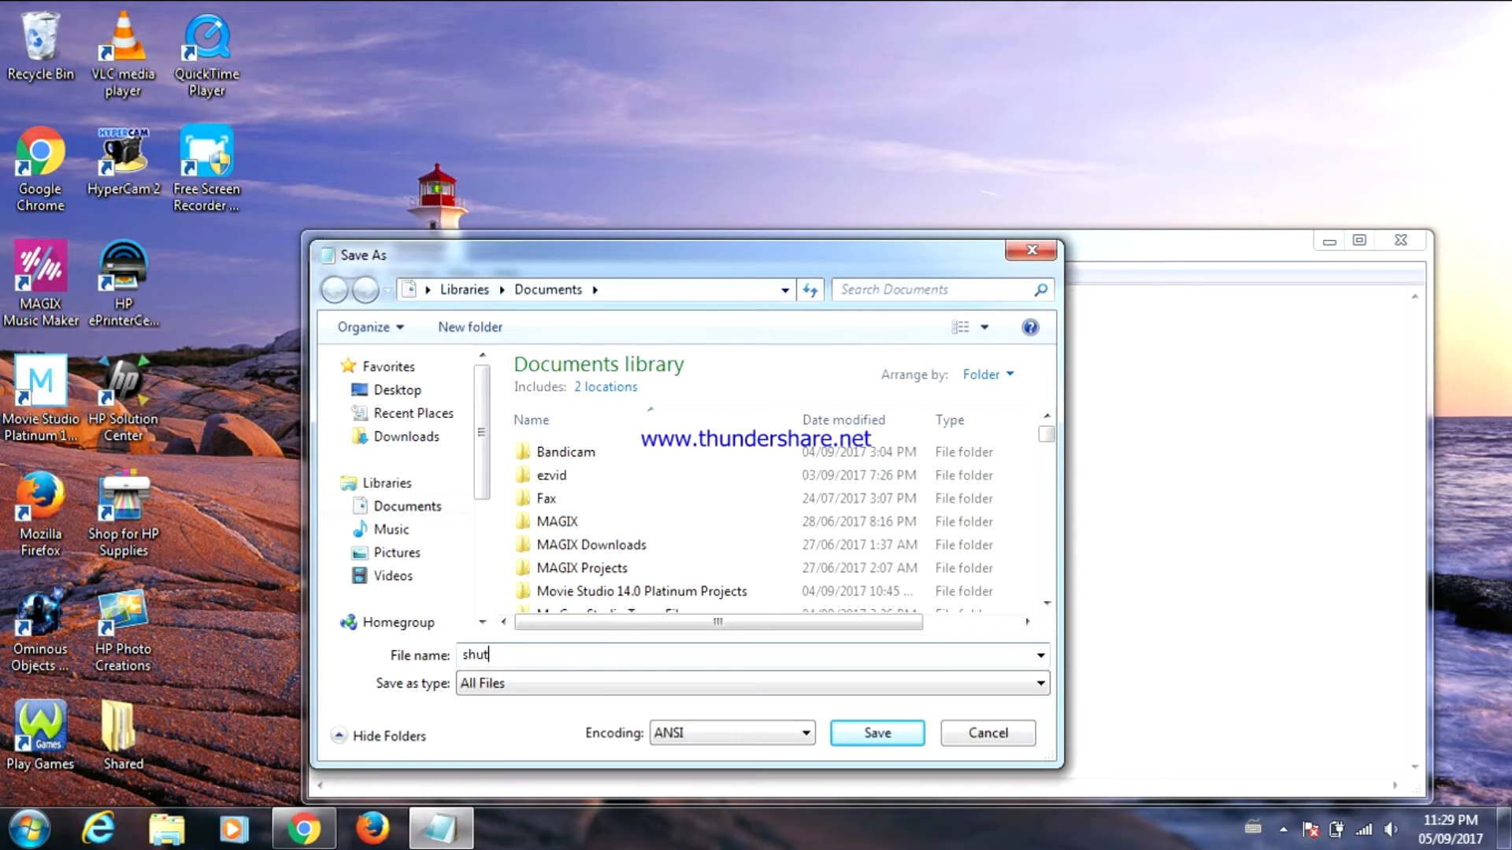
type("down")
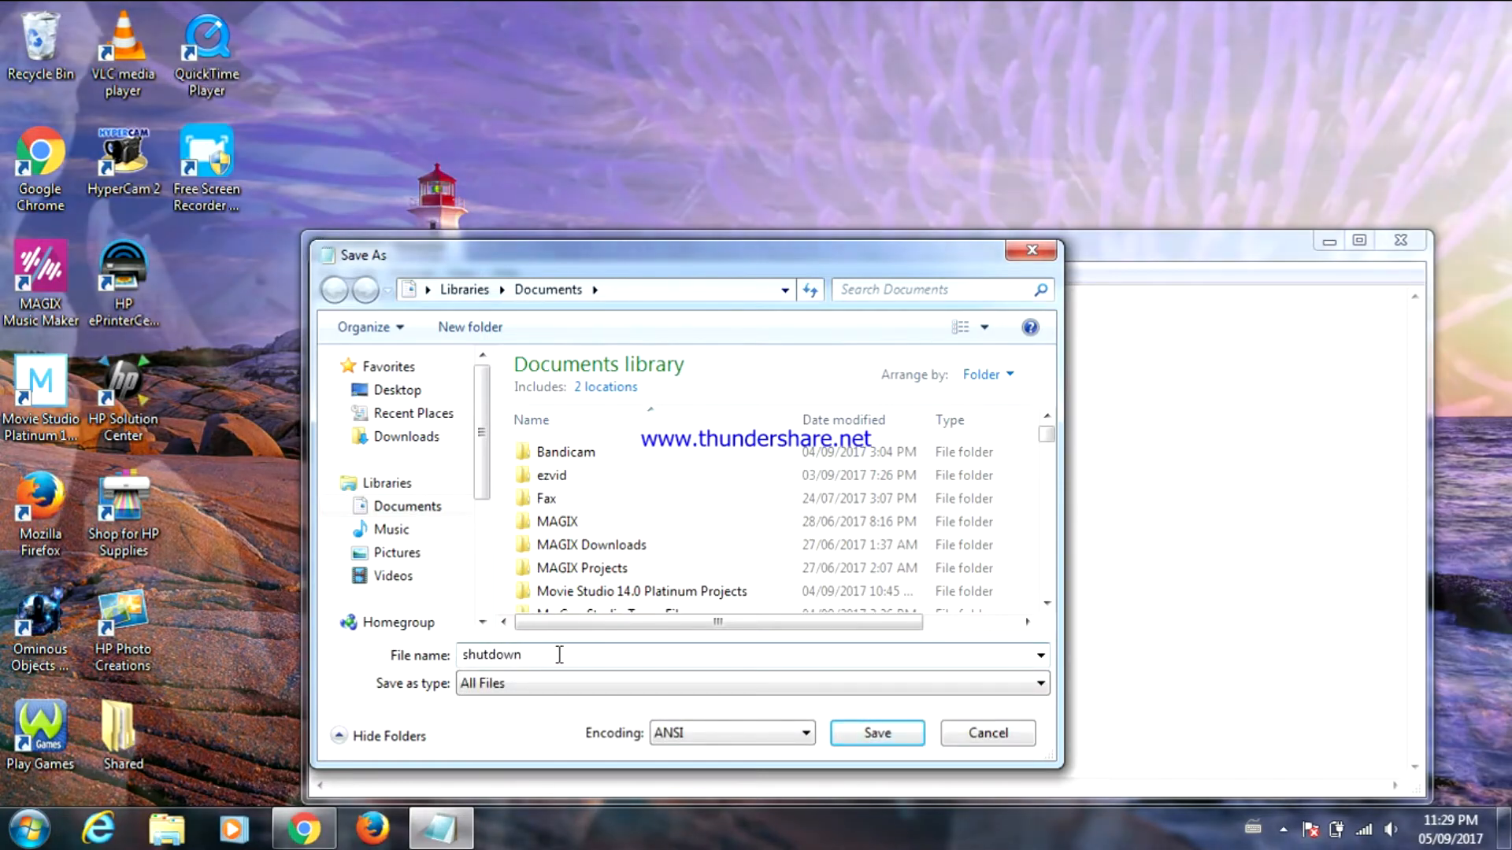
type(".bat")
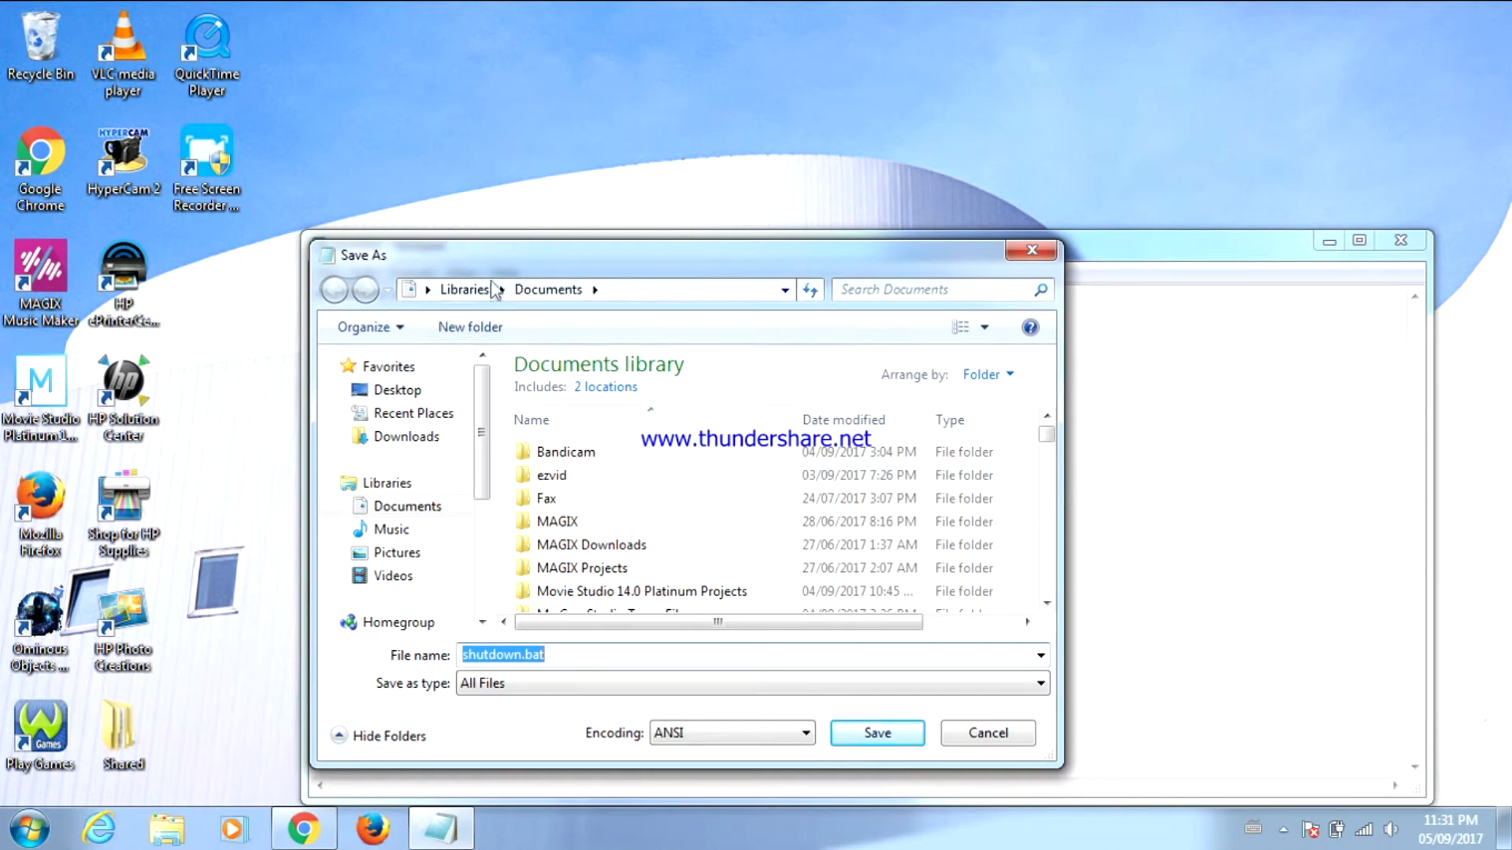
mouse_move(712, 445)
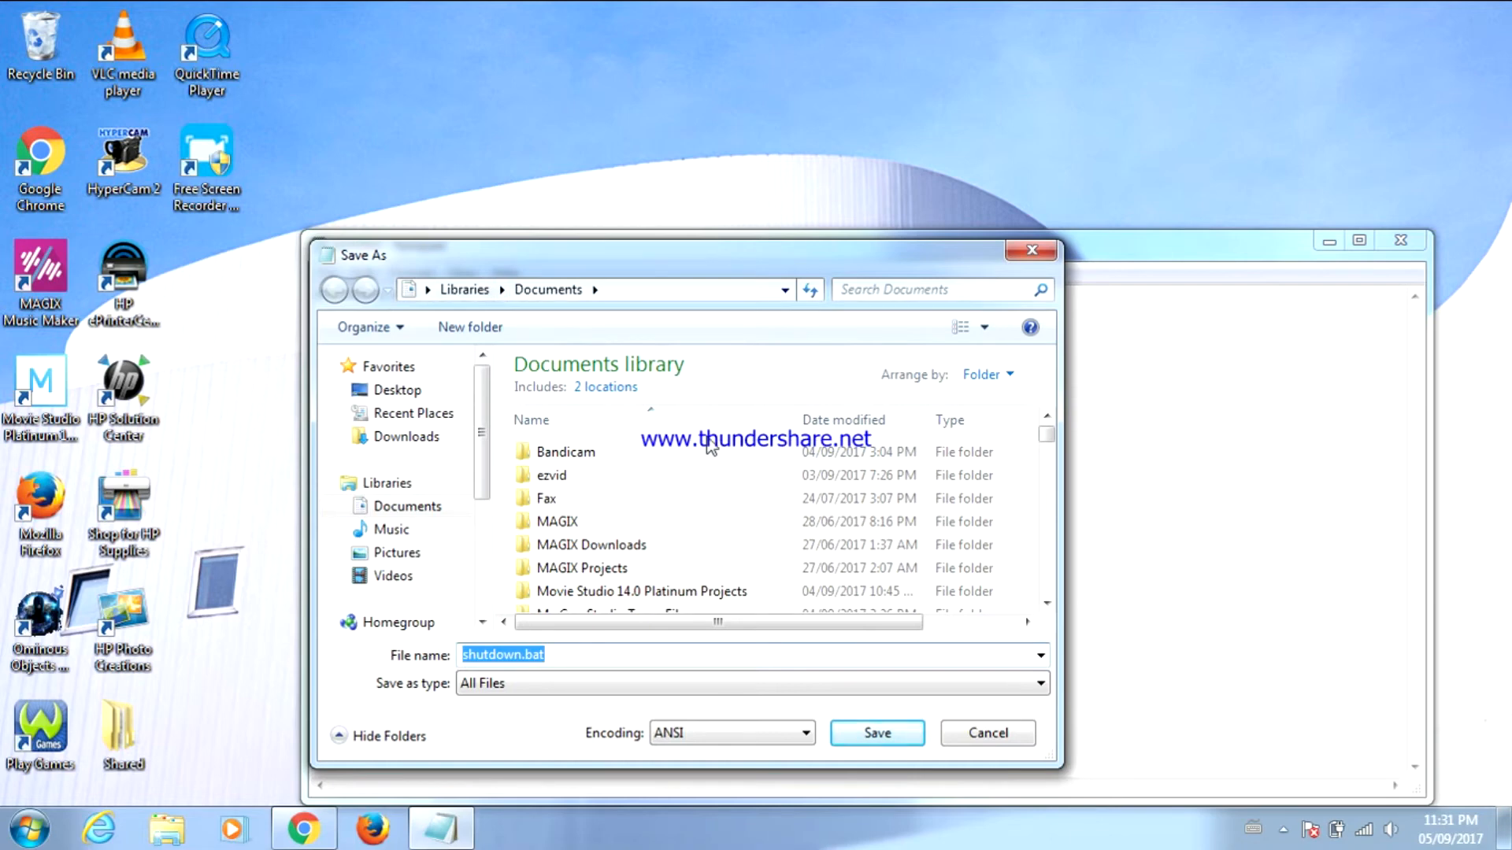
mouse_move(712, 446)
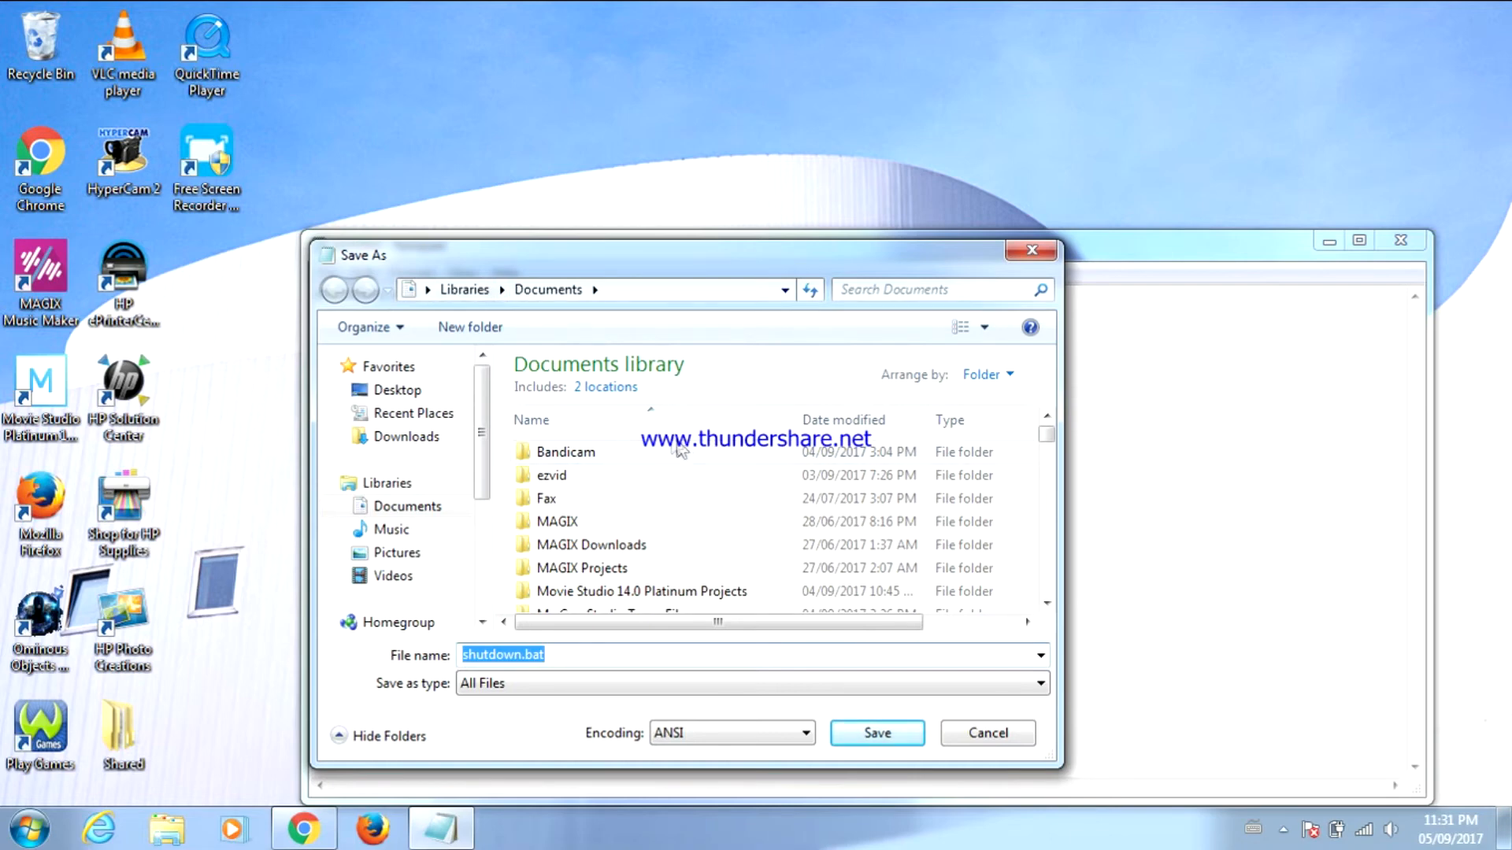
left_click(396, 390)
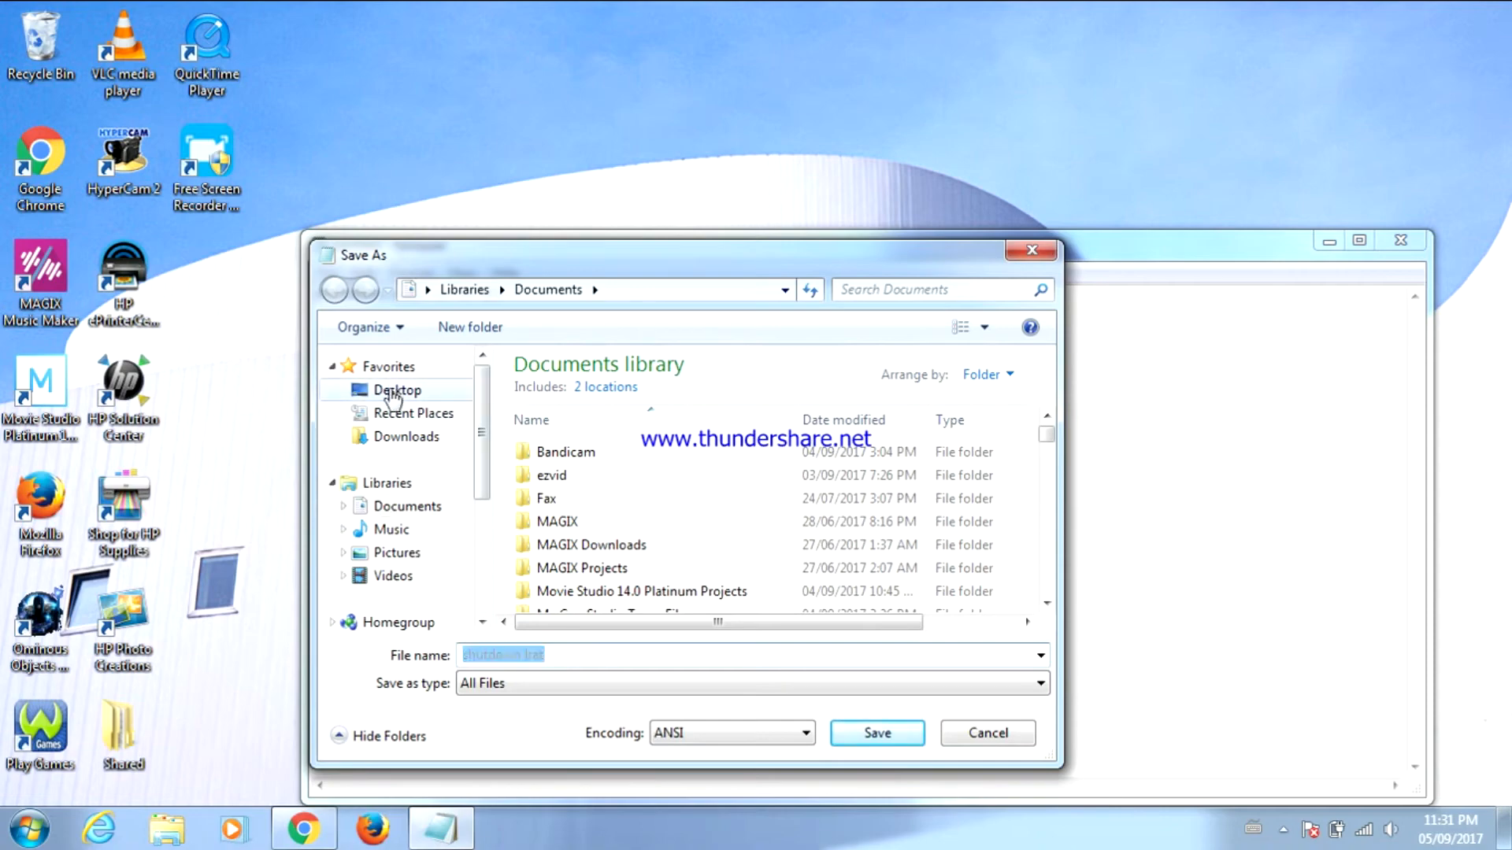
left_click(396, 390)
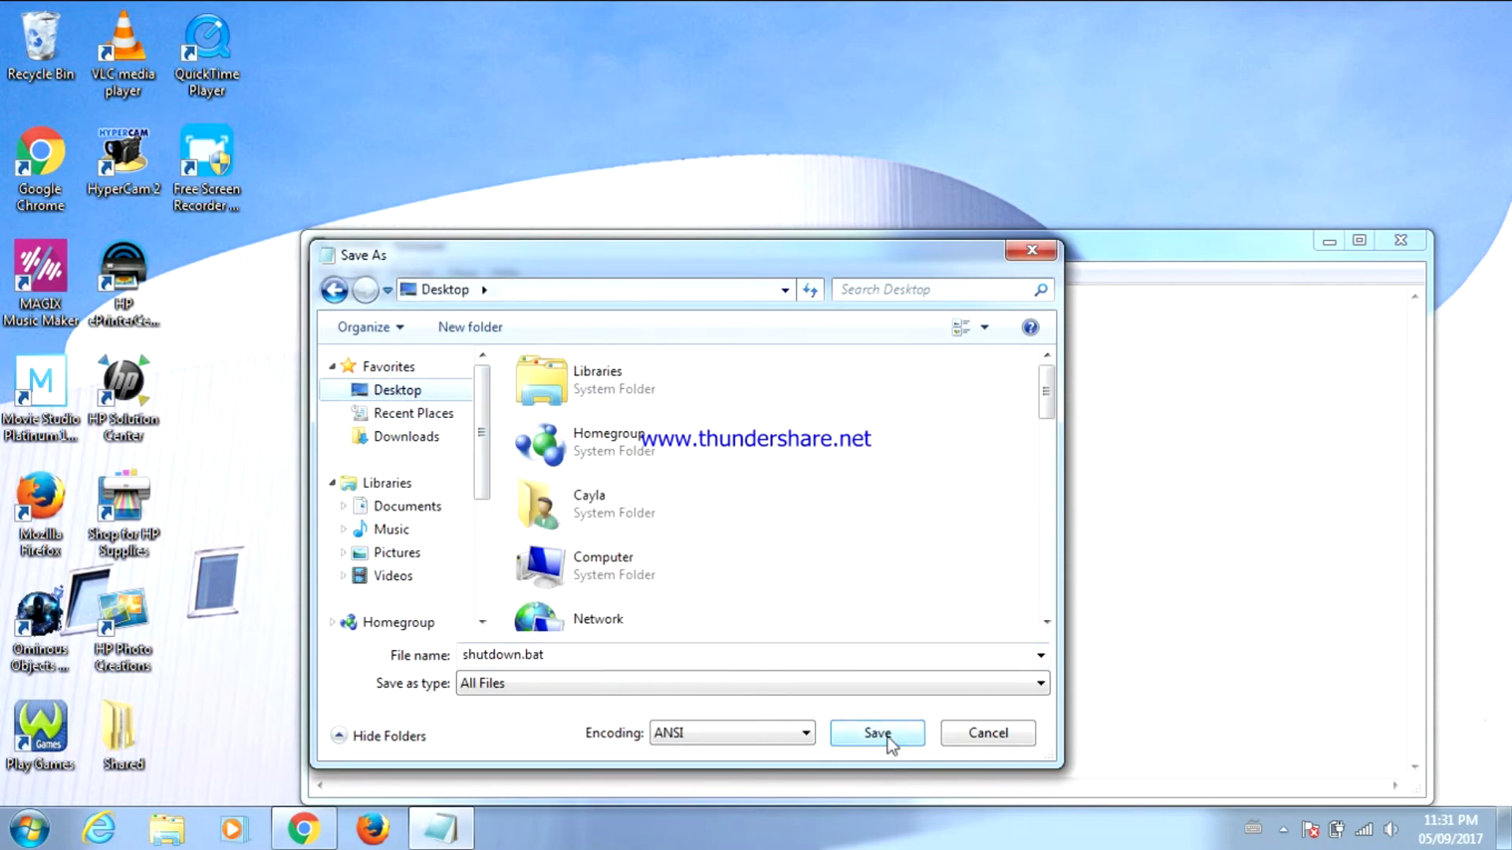
left_click(876, 733)
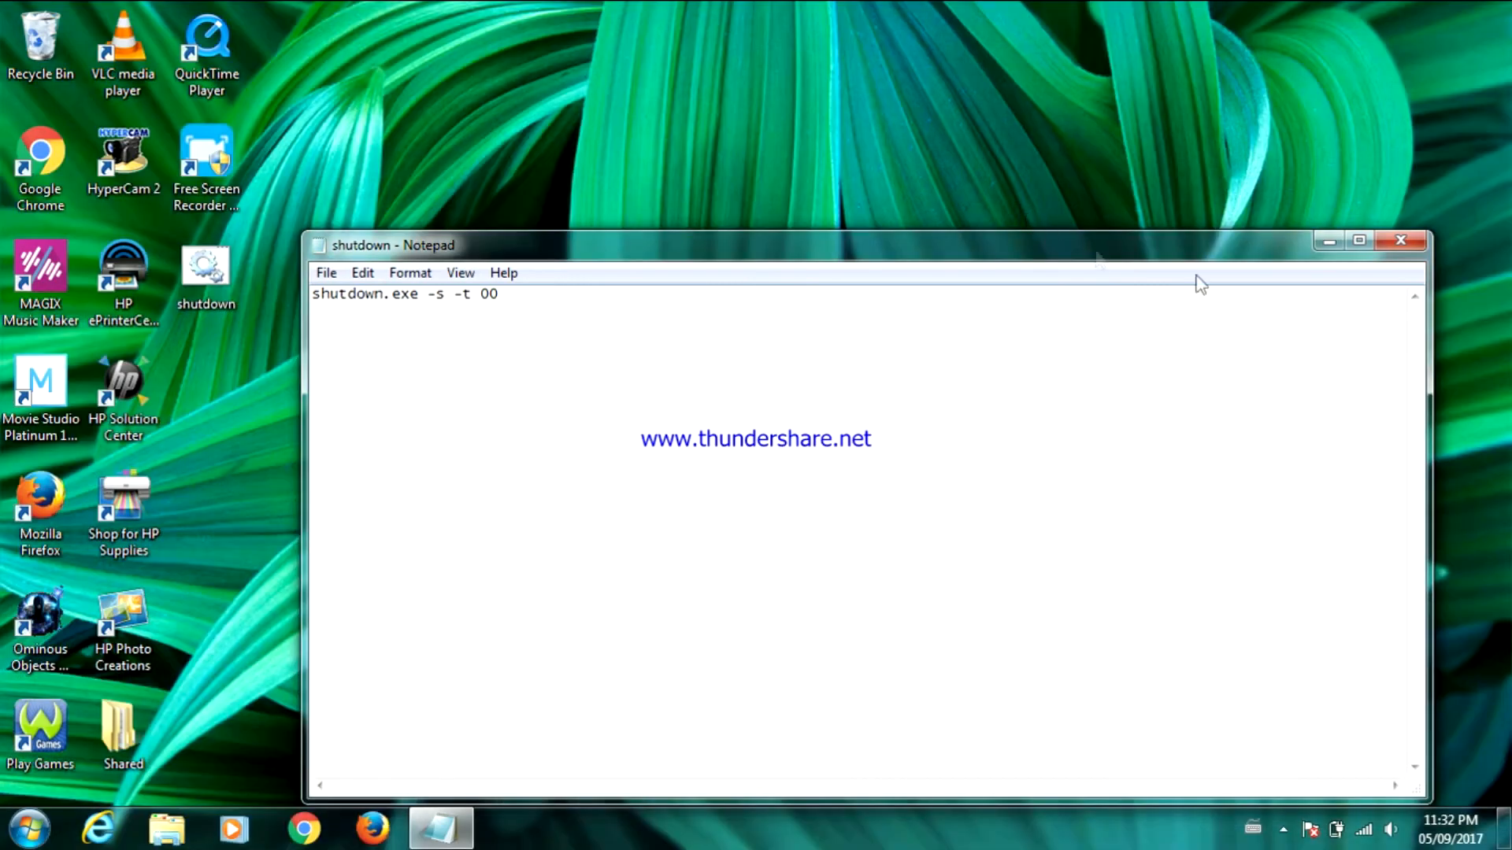
- Close Notepad, leaving the desktop with the shutdown.bat icon
left_click(1400, 240)
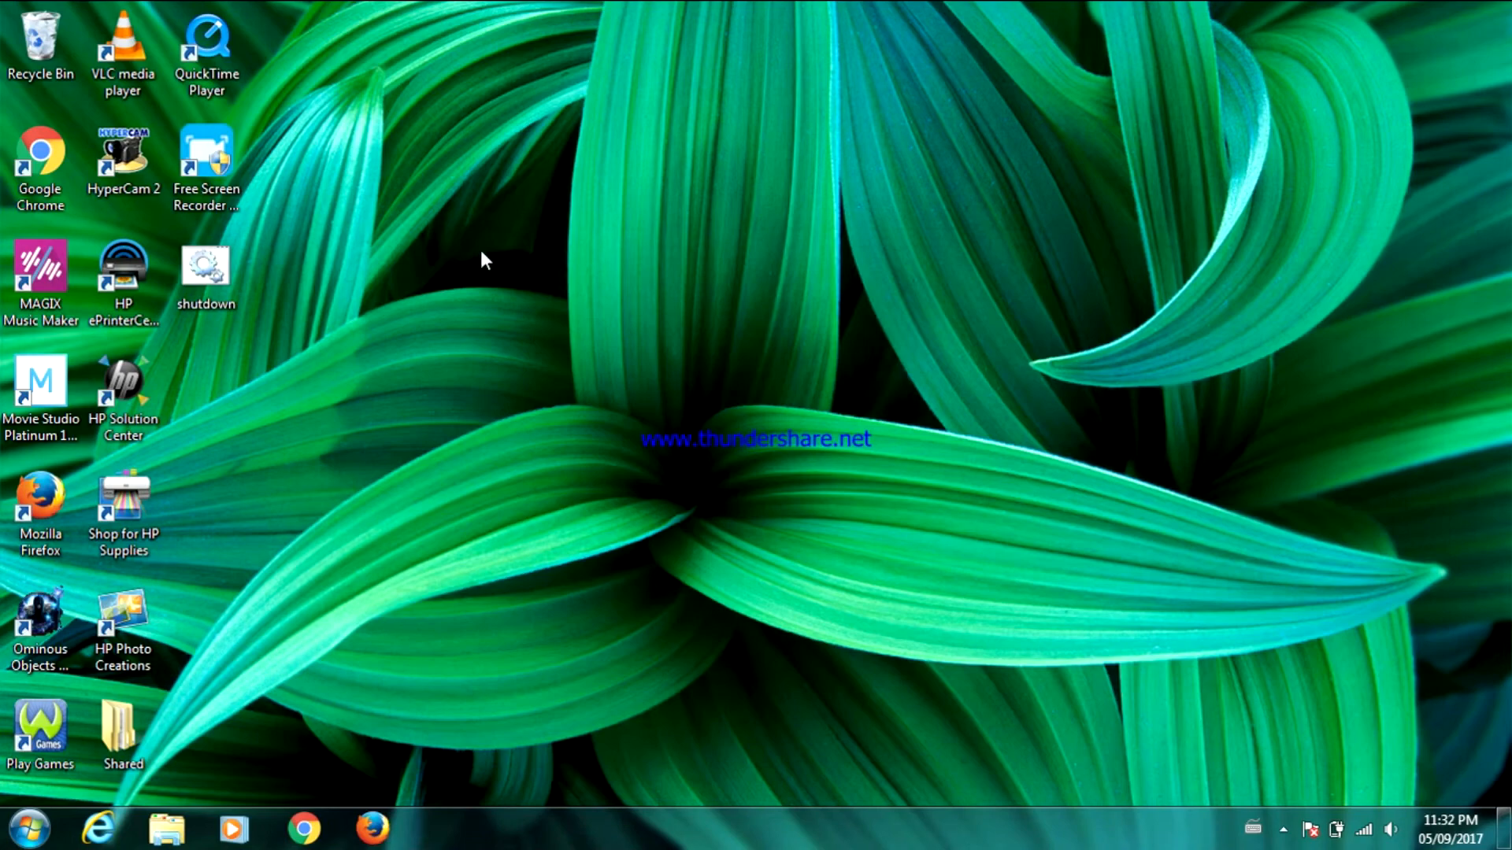
mouse_move(344, 287)
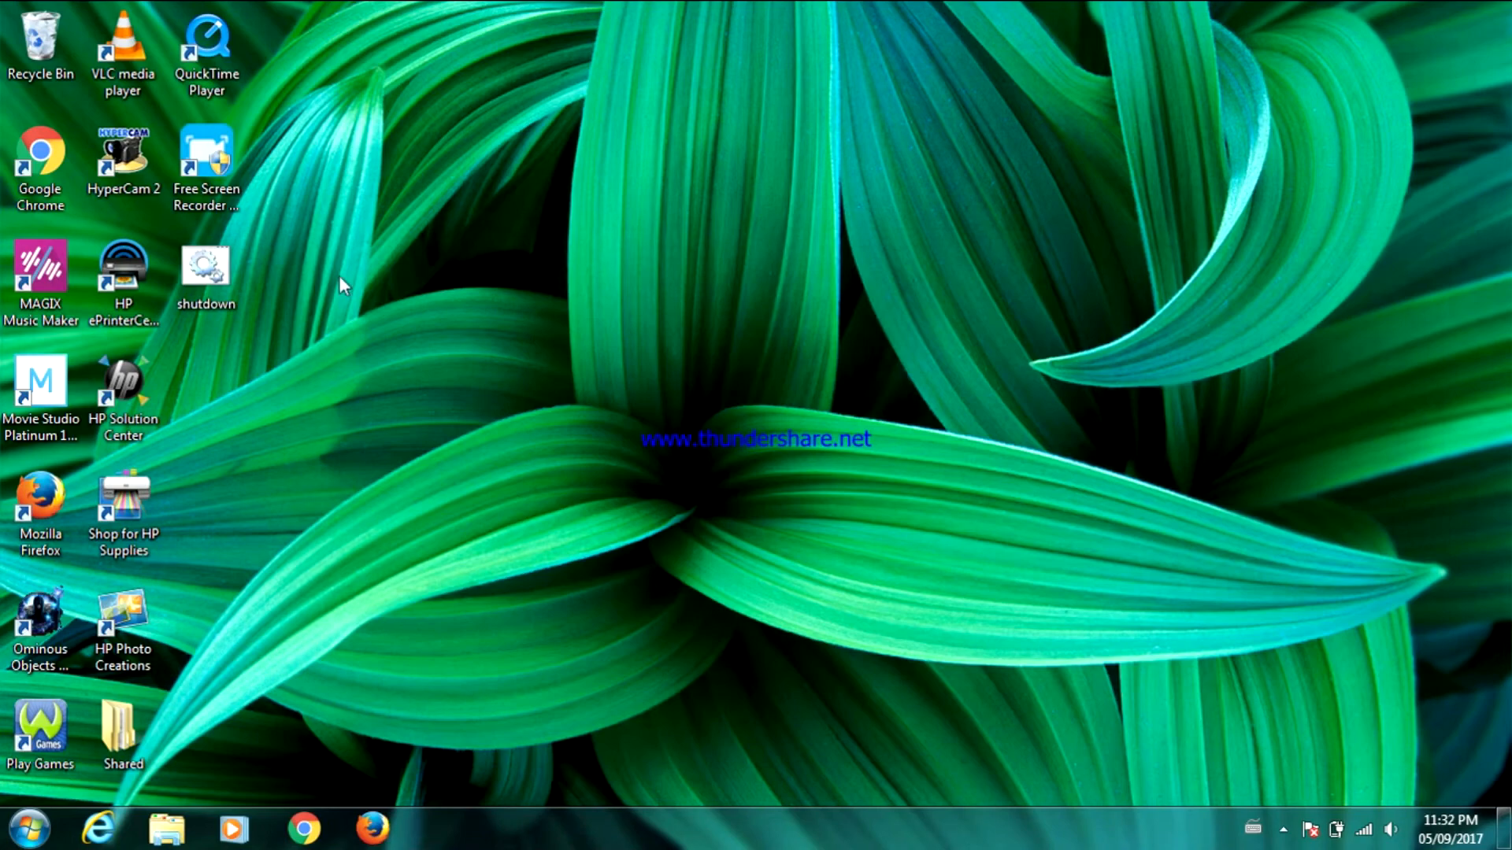
mouse_move(205, 270)
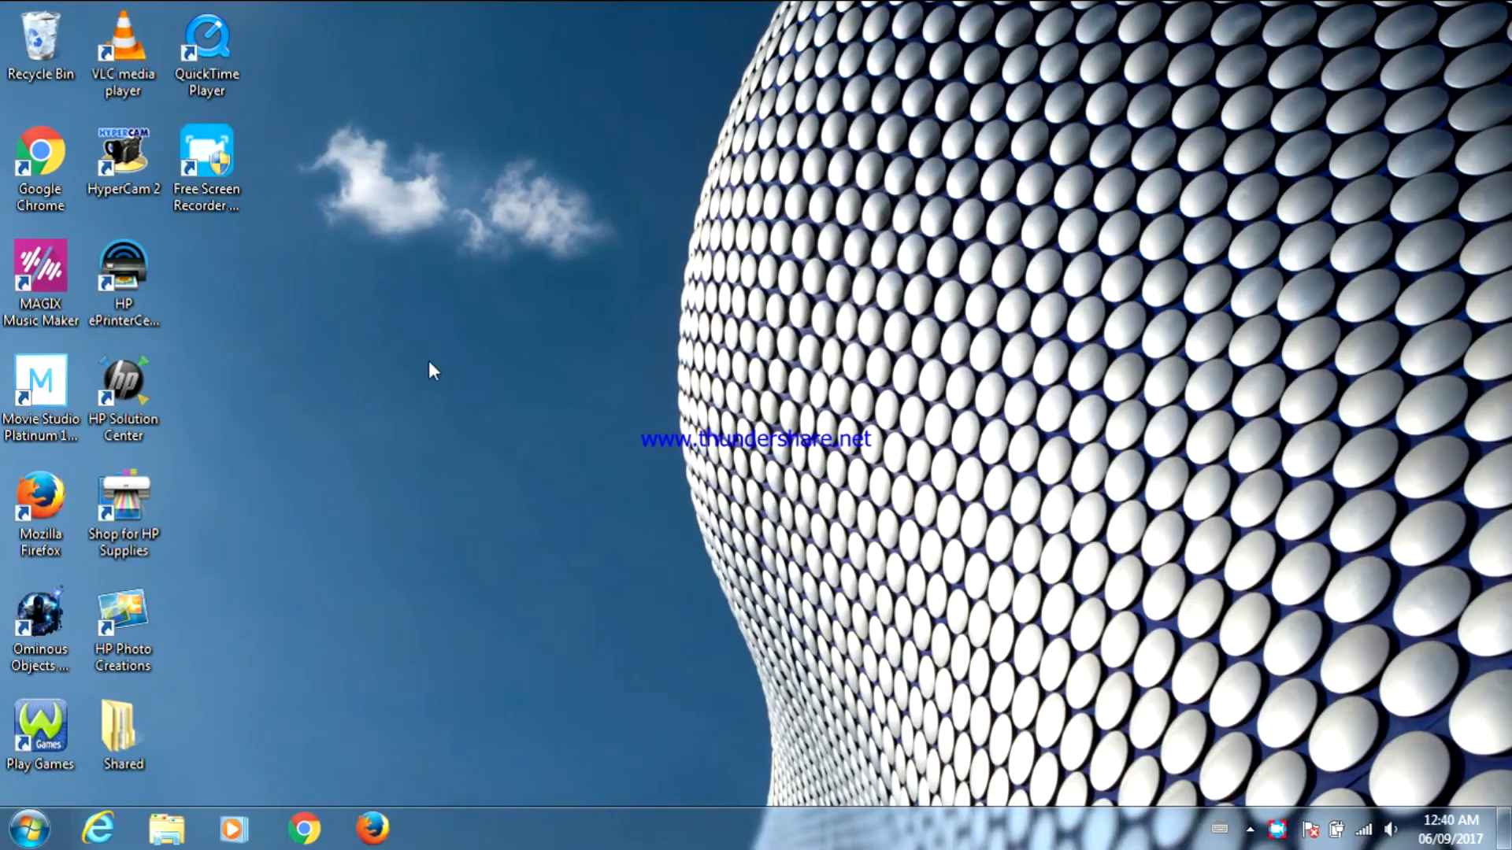
mouse_move(836, 394)
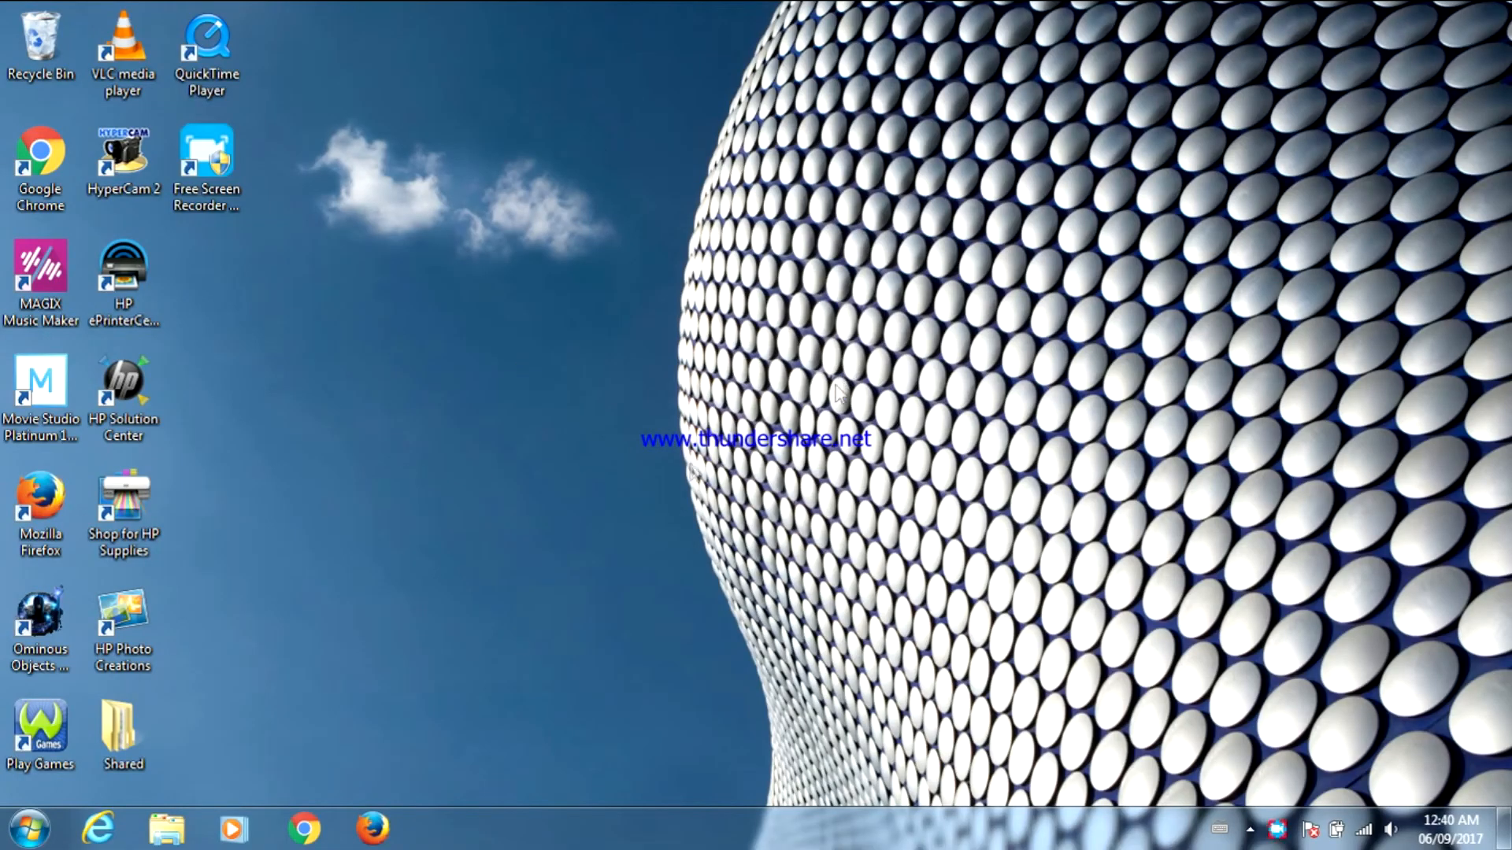